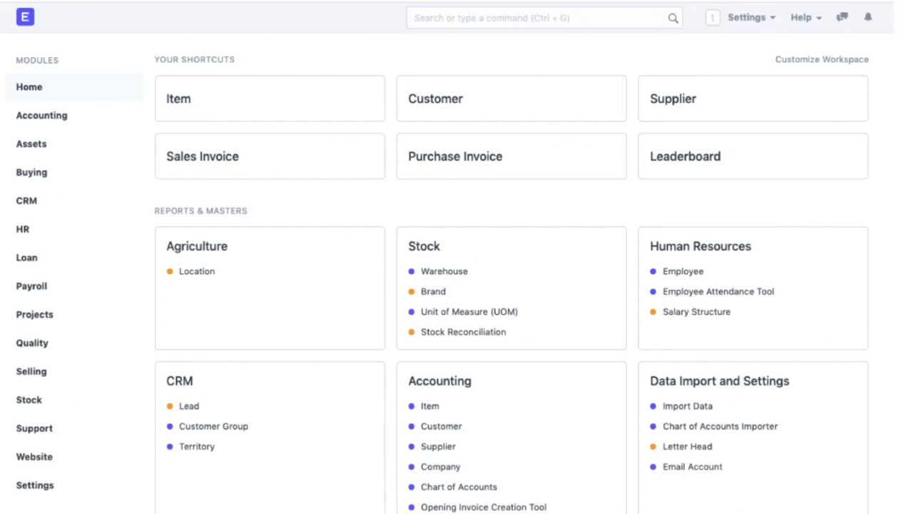
# View the list of past data imports from the home workspace.
pyautogui.click(688, 405)
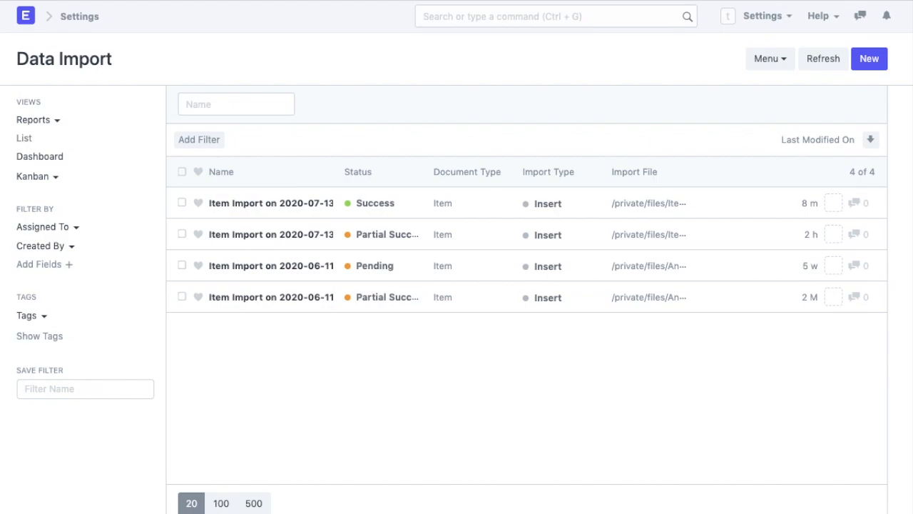
pyautogui.moveTo(828, 48)
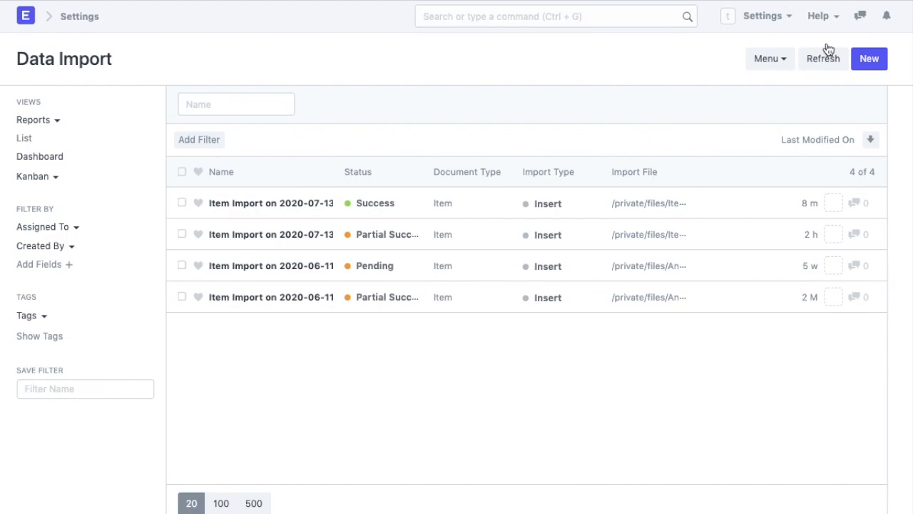
pyautogui.moveTo(834, 46)
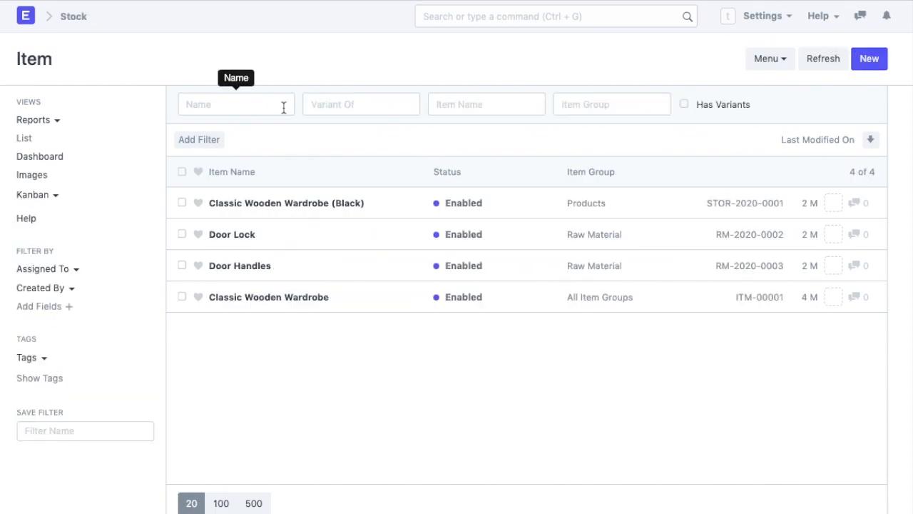
# Create a blank new Item and review all the fields on its form.
pyautogui.click(869, 58)
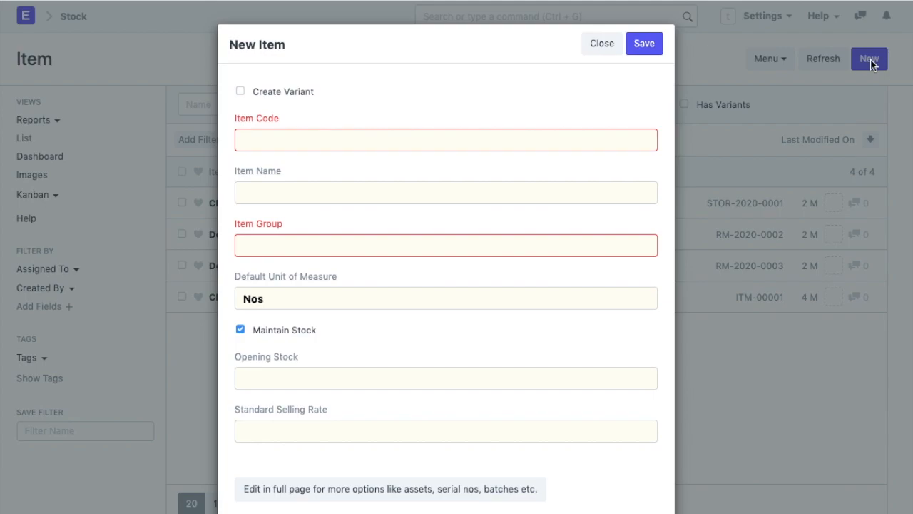
pyautogui.moveTo(246, 478)
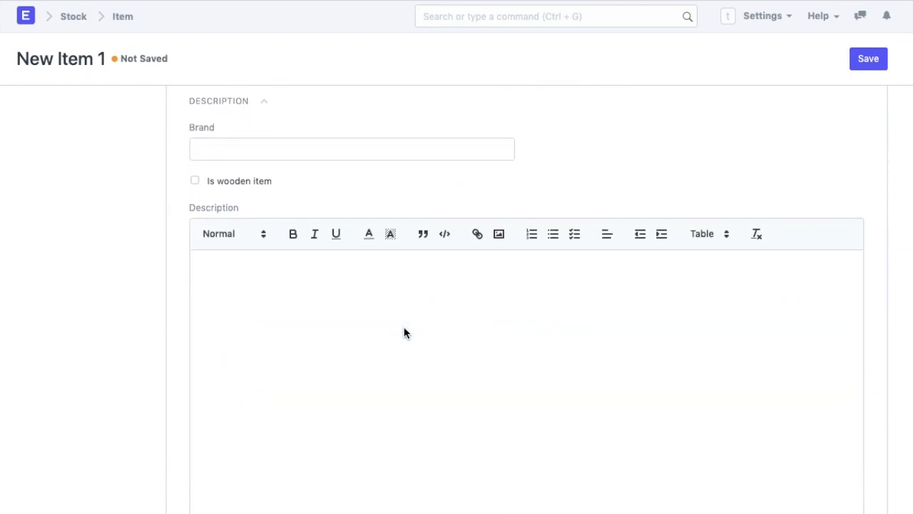
pyautogui.scroll(-3)
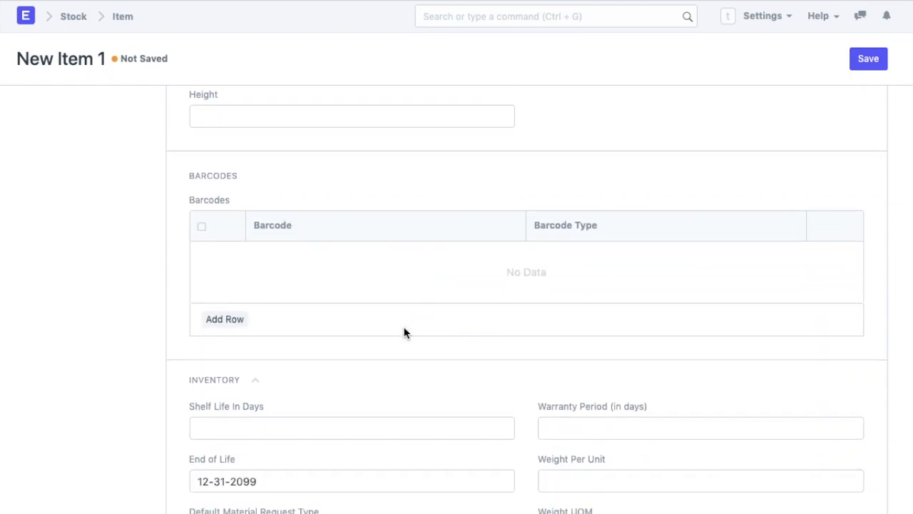
pyautogui.scroll(-3)
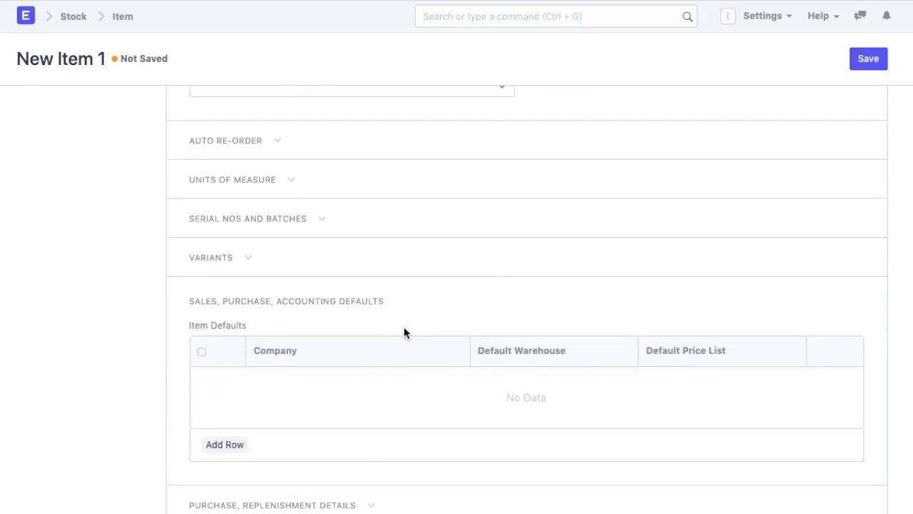
pyautogui.scroll(-3)
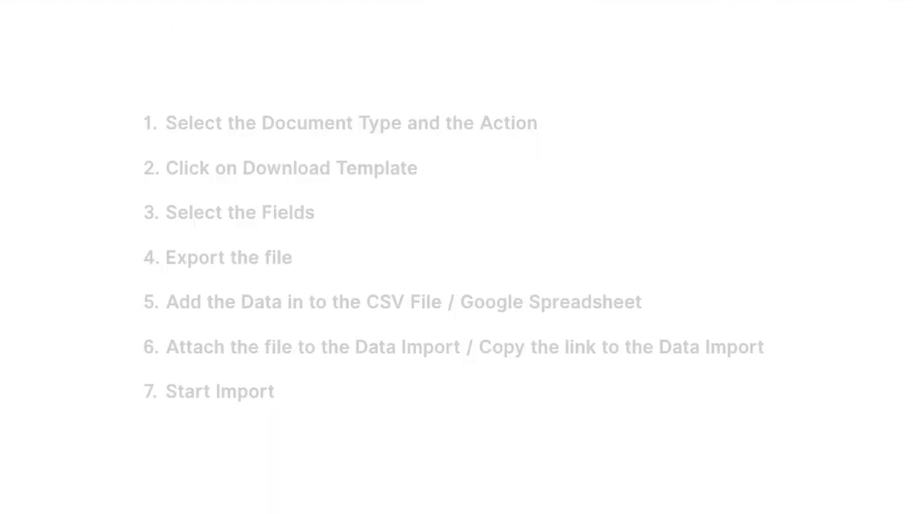
# Enter Item as the document type of the new data import.
pyautogui.write('Item')
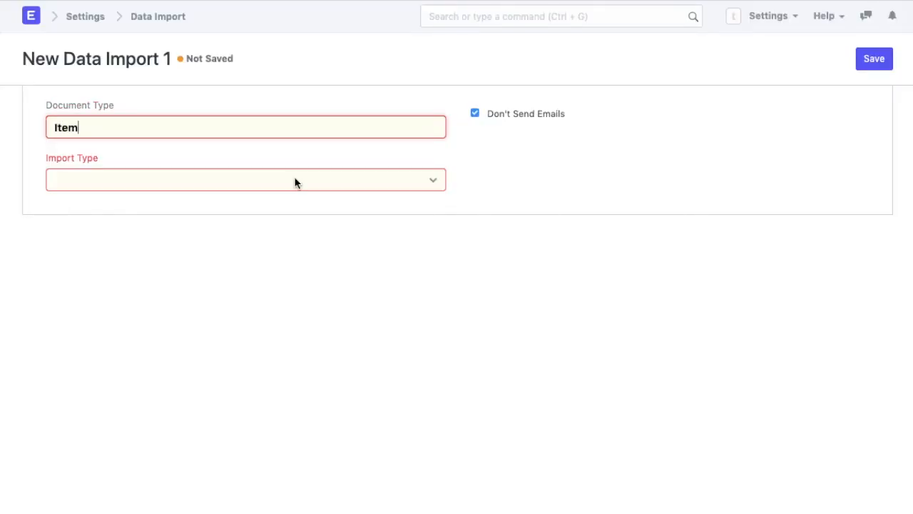
# Choose Insert New Records as the import type.
pyautogui.click(245, 180)
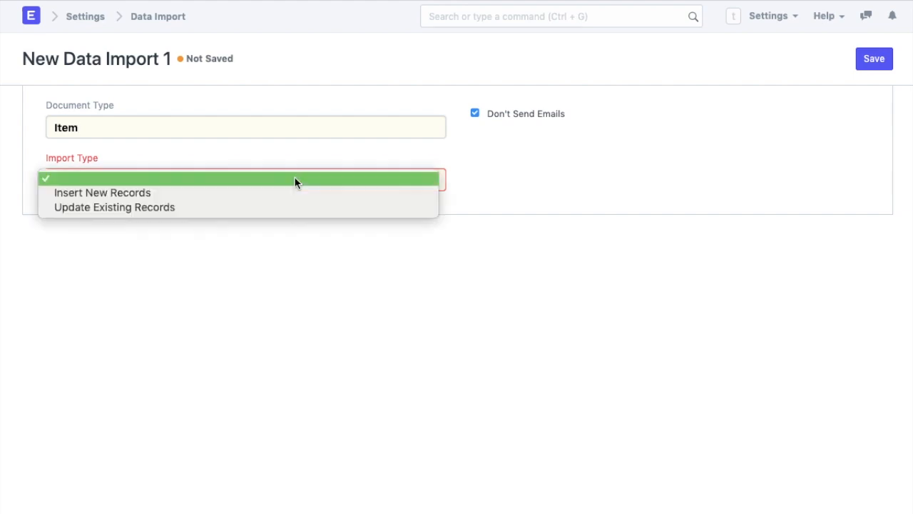
pyautogui.moveTo(289, 193)
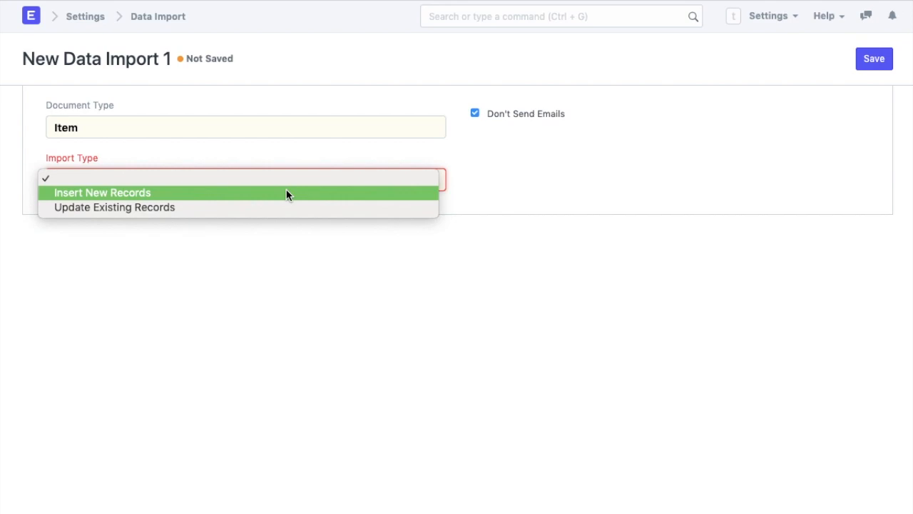
pyautogui.moveTo(278, 207)
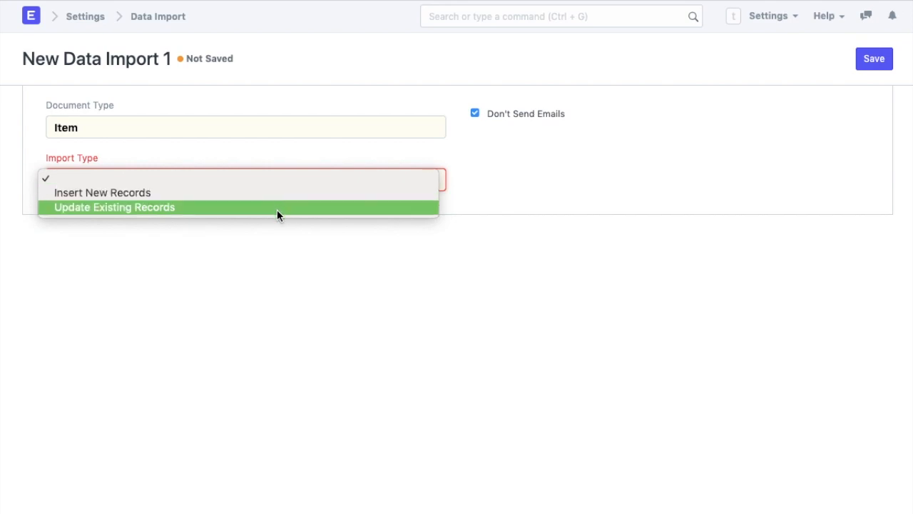
pyautogui.moveTo(345, 193)
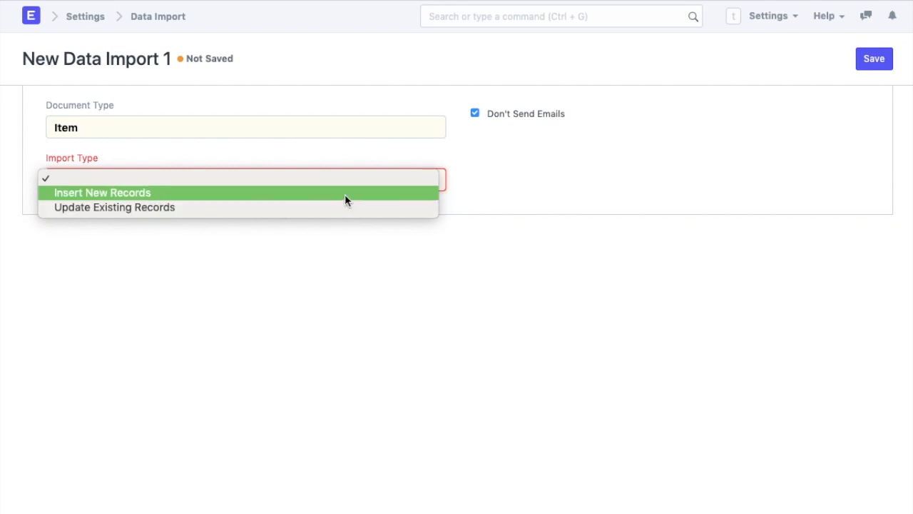
pyautogui.click(103, 191)
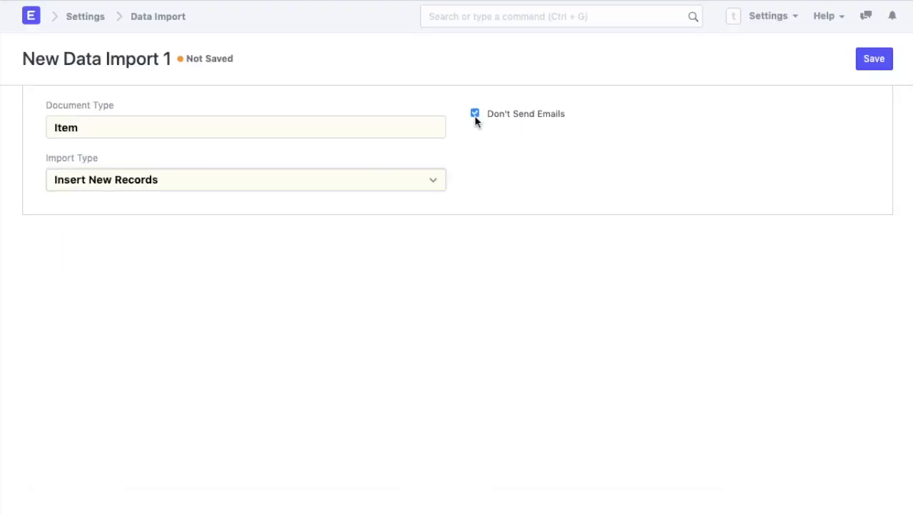
pyautogui.moveTo(782, 132)
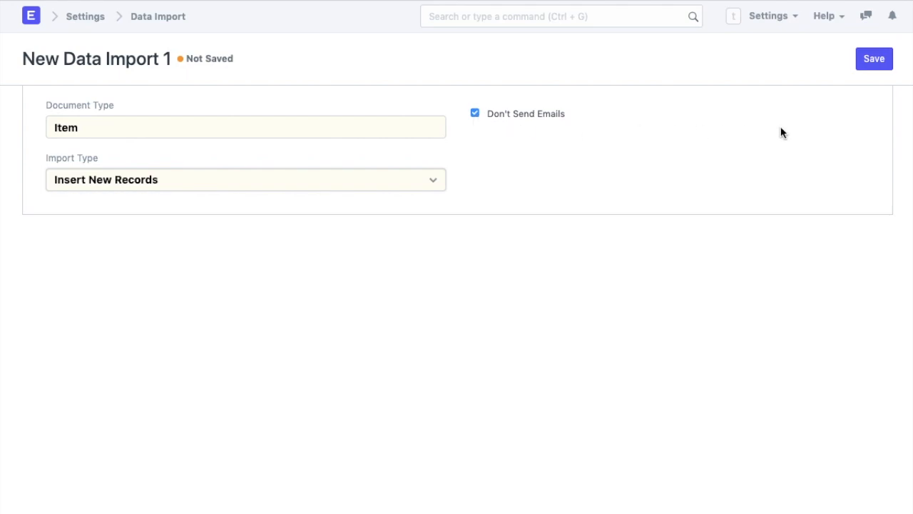
# Save the new Item data import so it becomes pending.
pyautogui.click(873, 58)
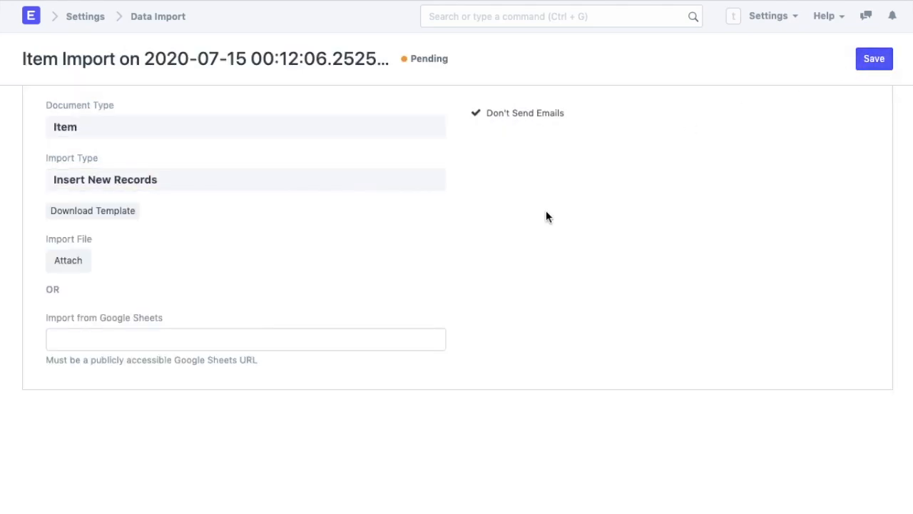
pyautogui.moveTo(409, 243)
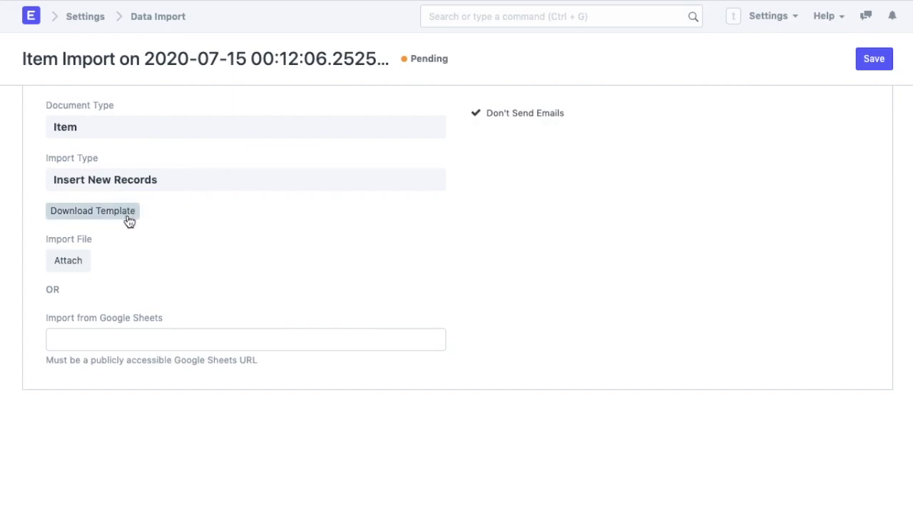
pyautogui.moveTo(120, 342)
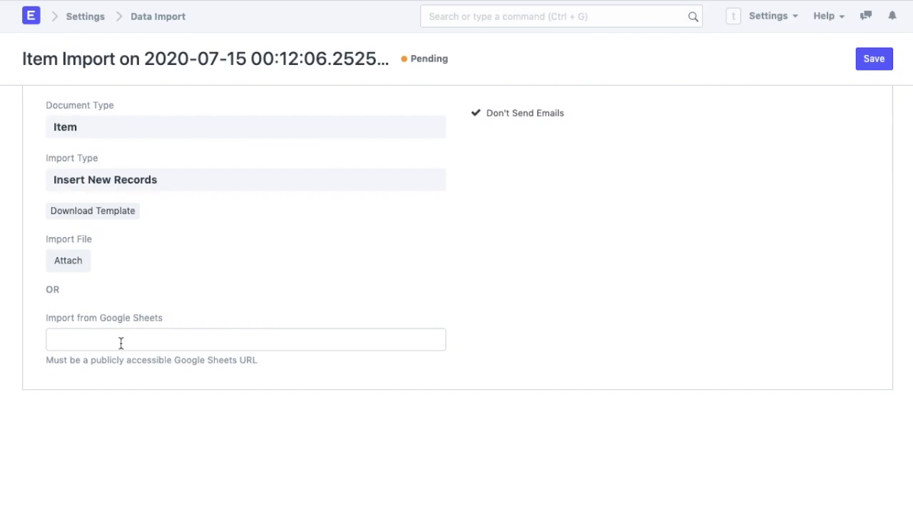
pyautogui.moveTo(839, 502)
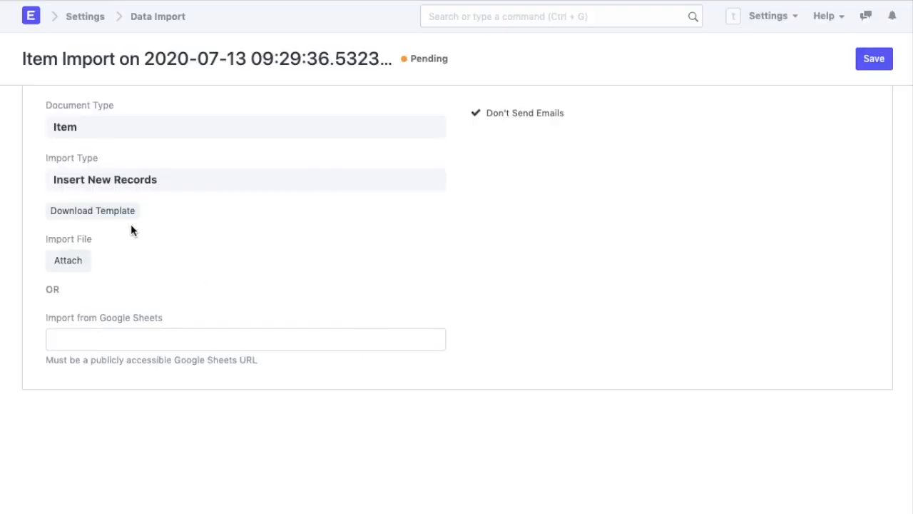
# Configure the template export with mandatory fields, trying filtered and five-record export types.
pyautogui.click(92, 211)
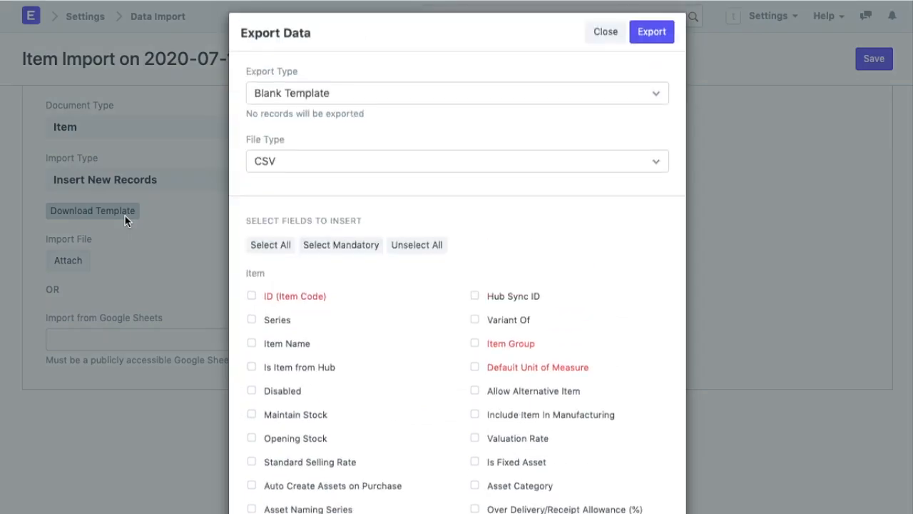
pyautogui.click(340, 245)
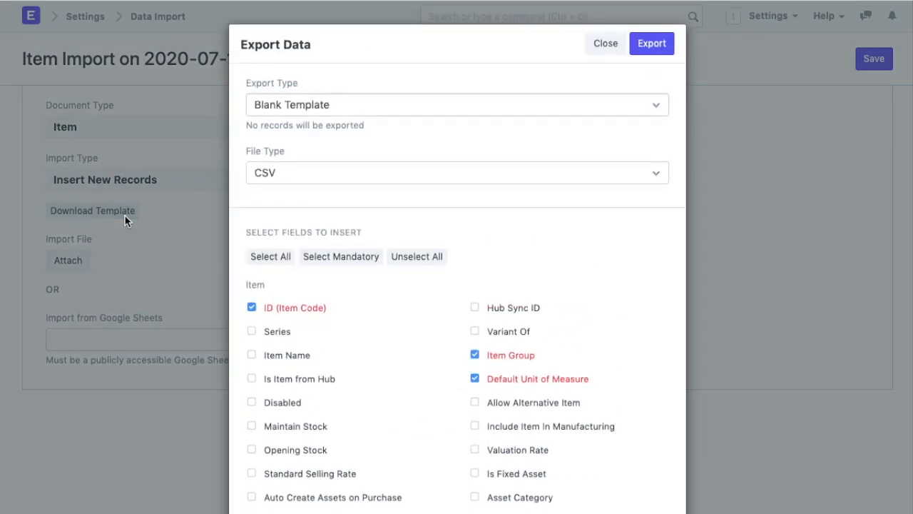
pyautogui.moveTo(305, 114)
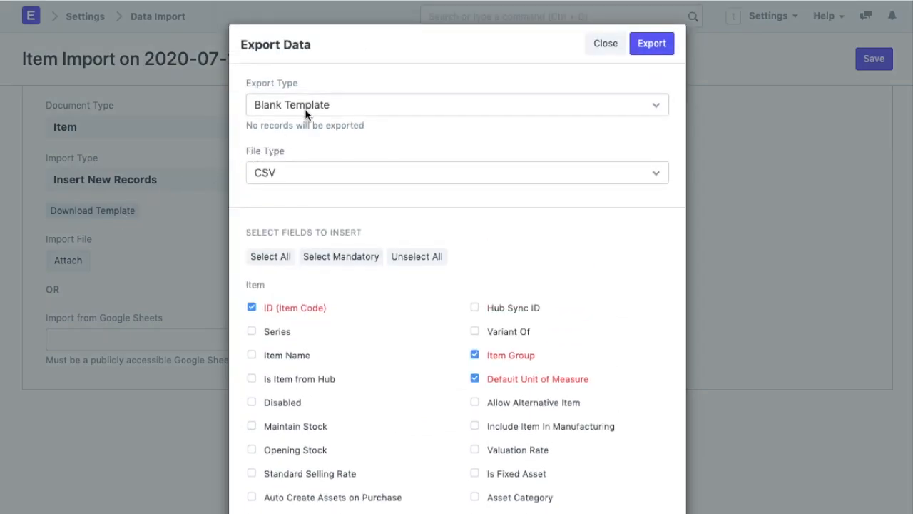
pyautogui.click(456, 104)
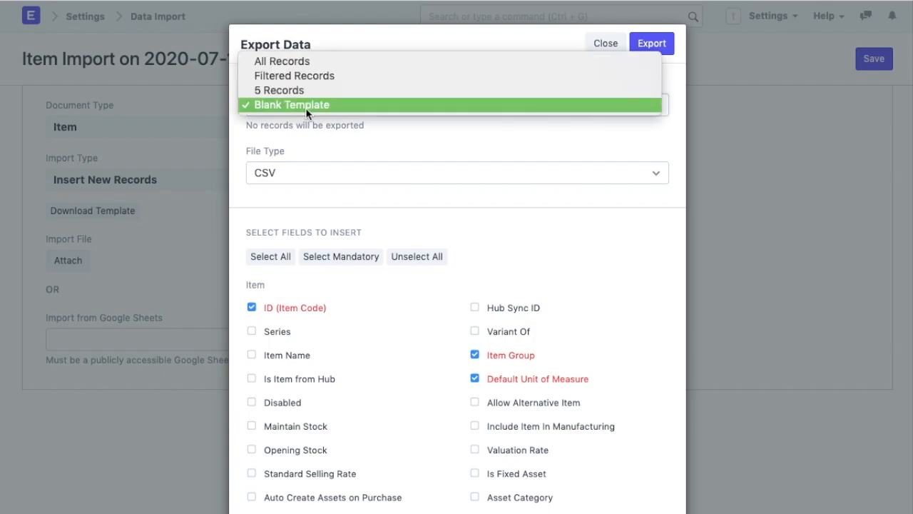
pyautogui.moveTo(283, 60)
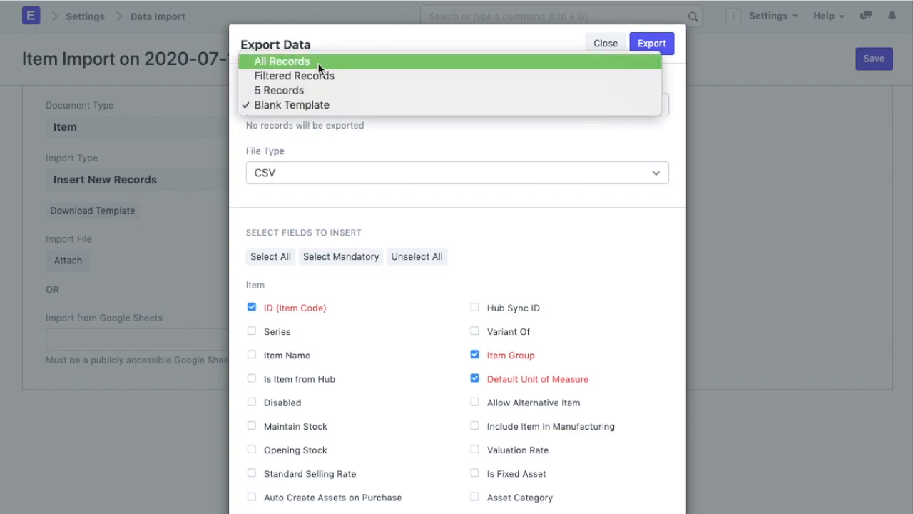
pyautogui.moveTo(316, 76)
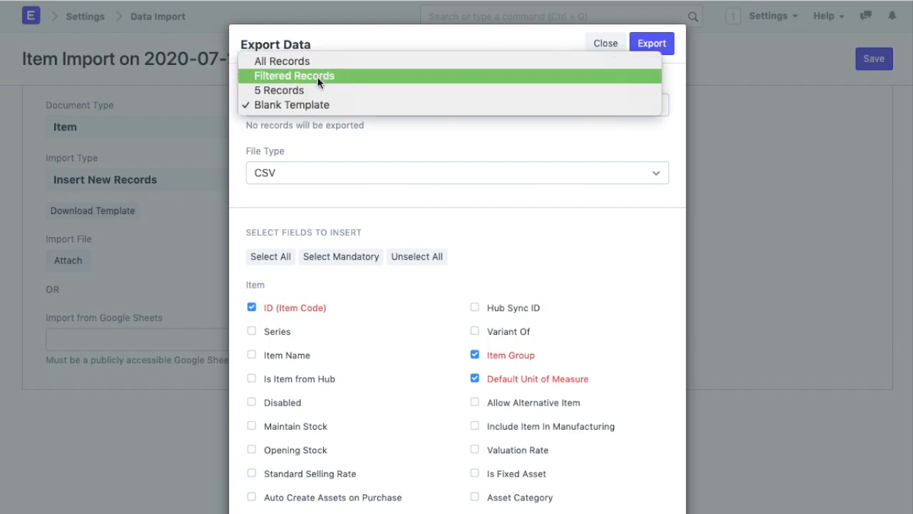
pyautogui.click(294, 76)
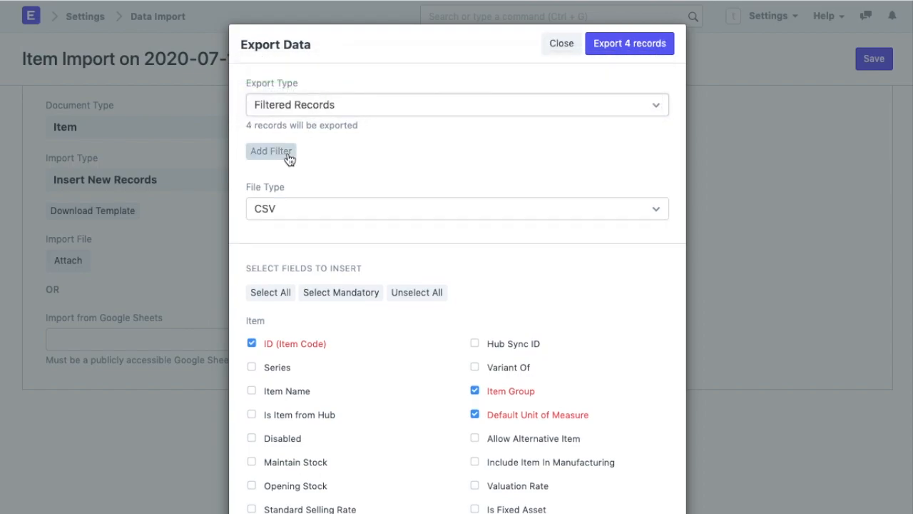
pyautogui.click(457, 105)
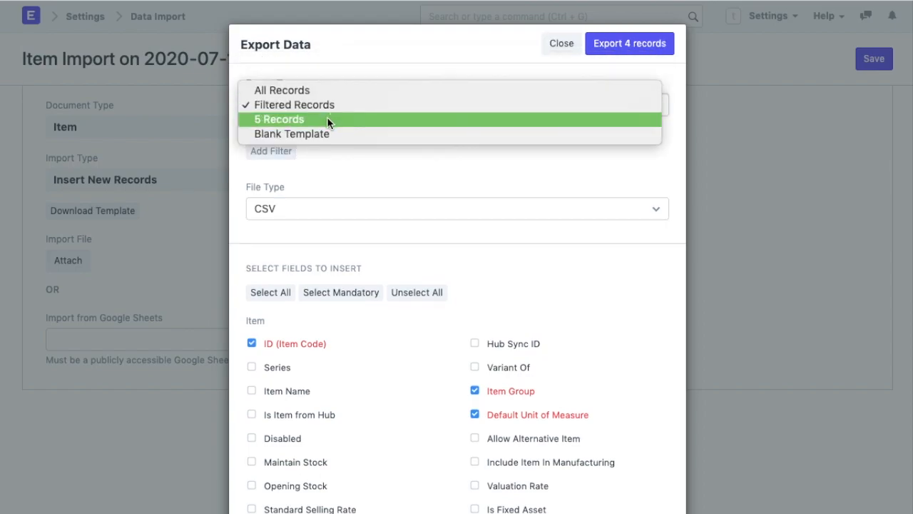
pyautogui.click(280, 120)
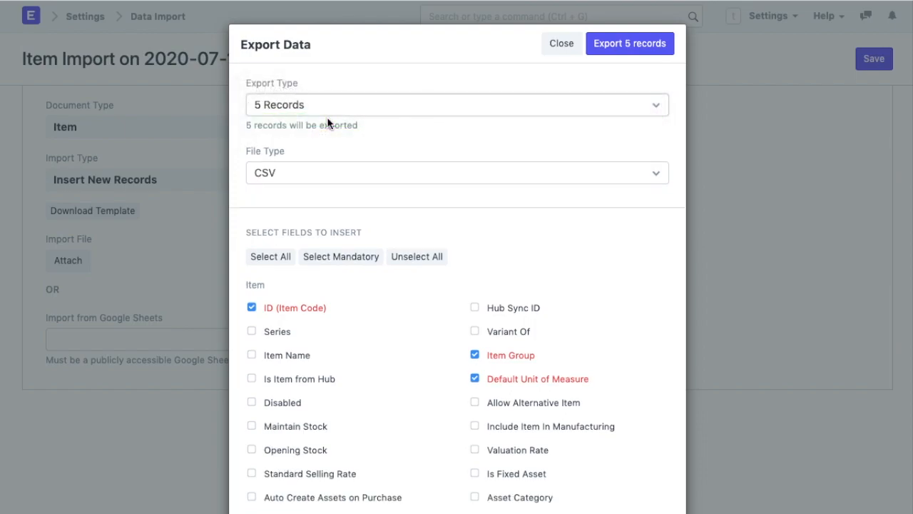
pyautogui.moveTo(332, 114)
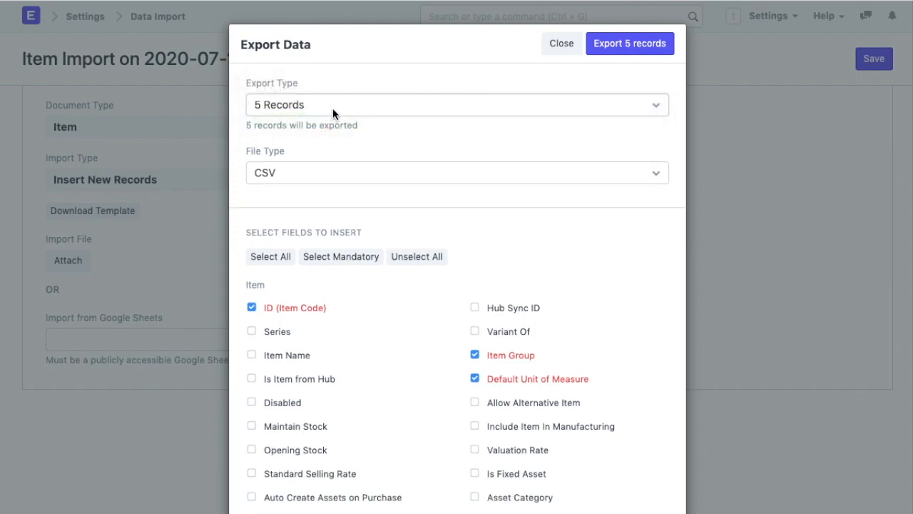
# Settle the export type on All Records (four records) and review the file types.
pyautogui.click(456, 104)
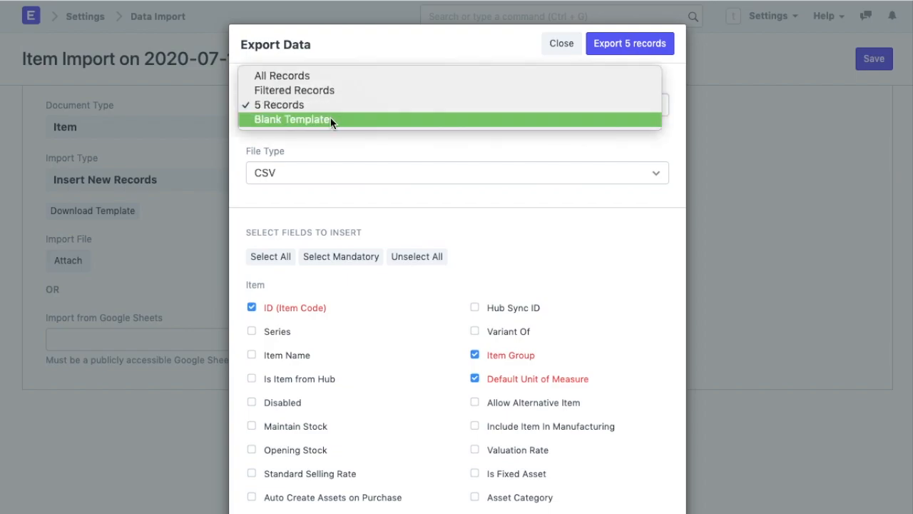
pyautogui.click(291, 120)
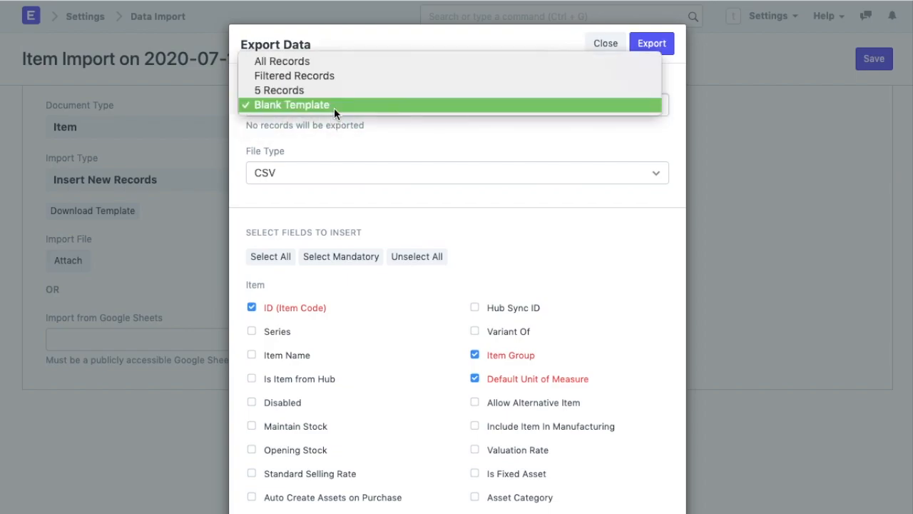
pyautogui.click(282, 60)
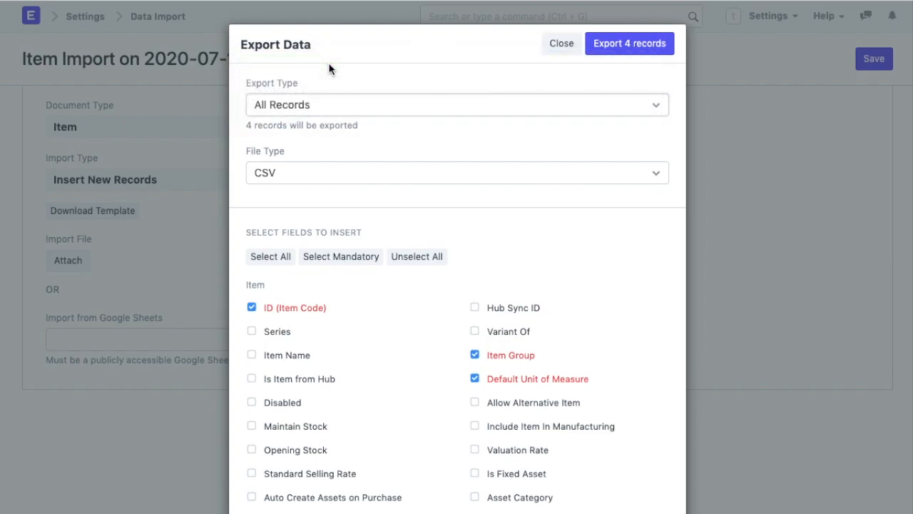
pyautogui.moveTo(320, 163)
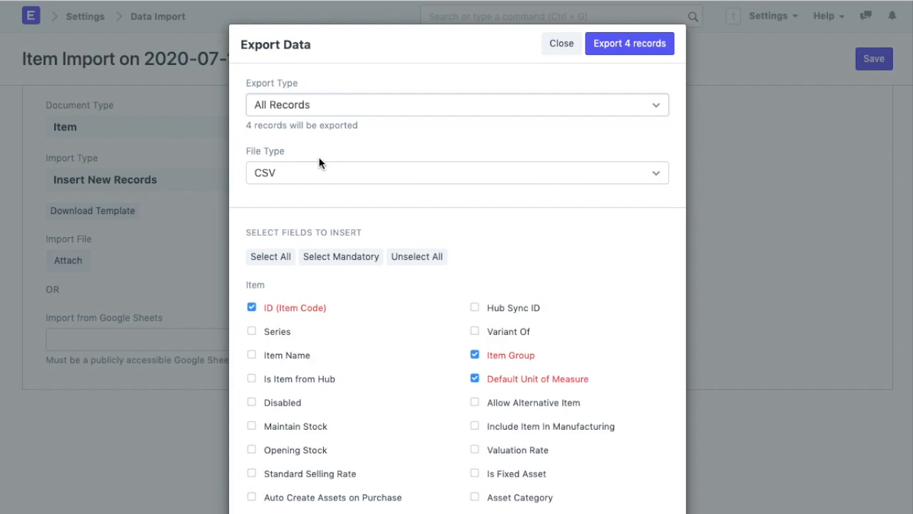
pyautogui.click(456, 171)
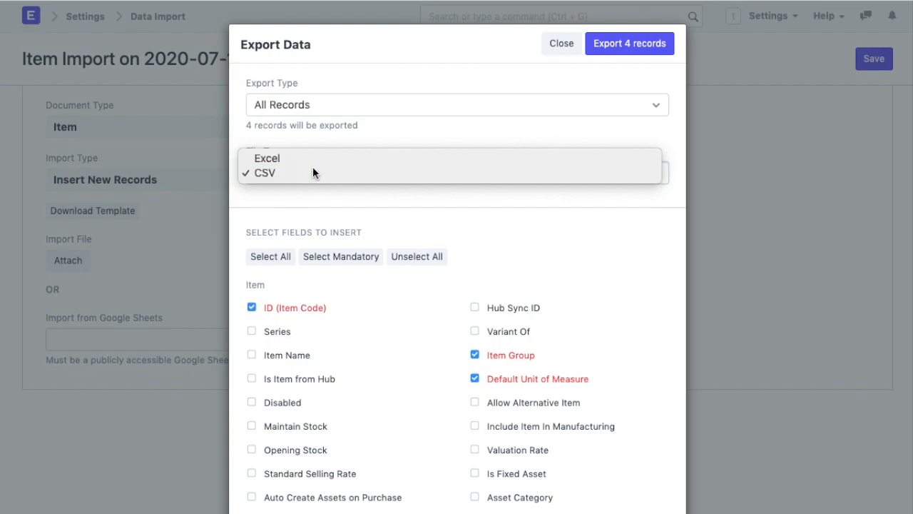
# Keep CSV and include Maintain Stock, Standard Selling Rate and barcode ID, exporting the 4 records.
pyautogui.click(265, 172)
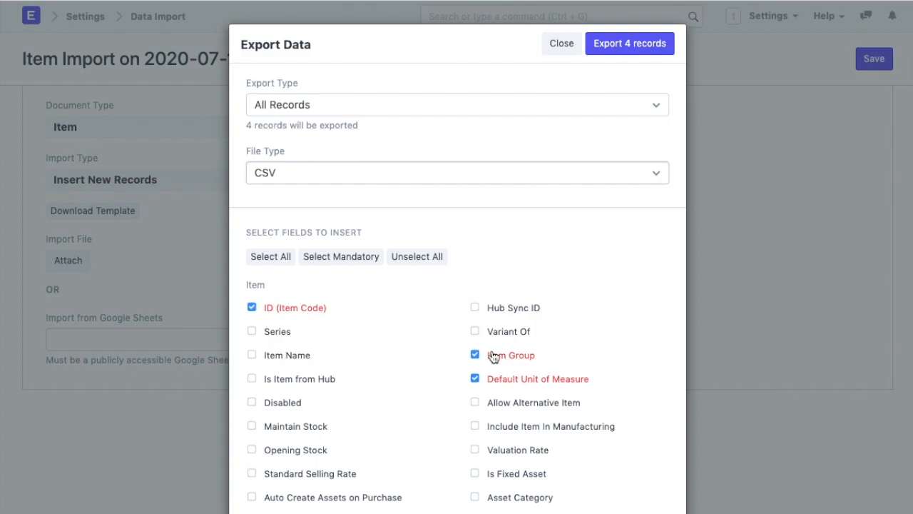
pyautogui.scroll(-3)
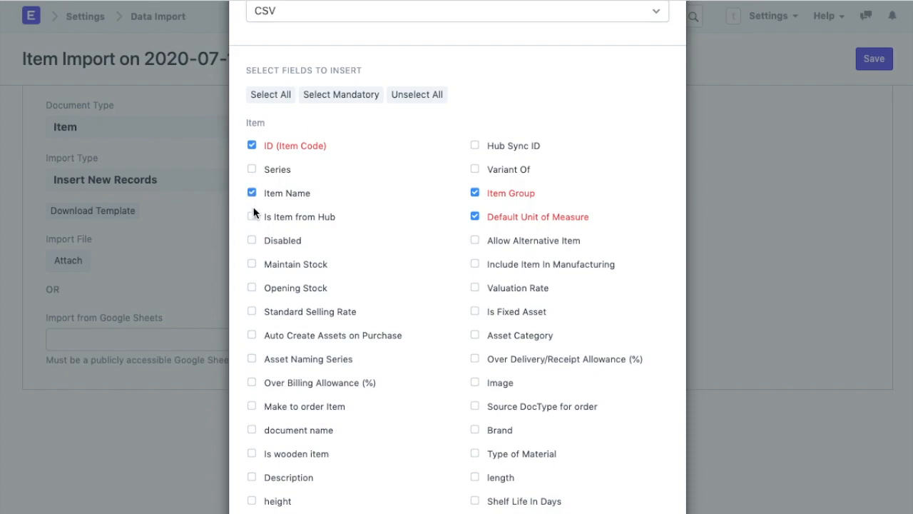
pyautogui.click(251, 263)
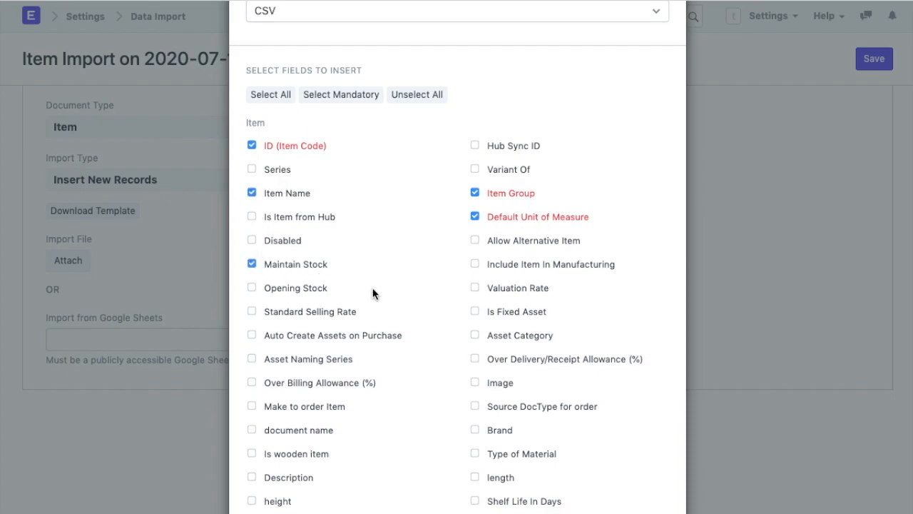
pyautogui.click(251, 311)
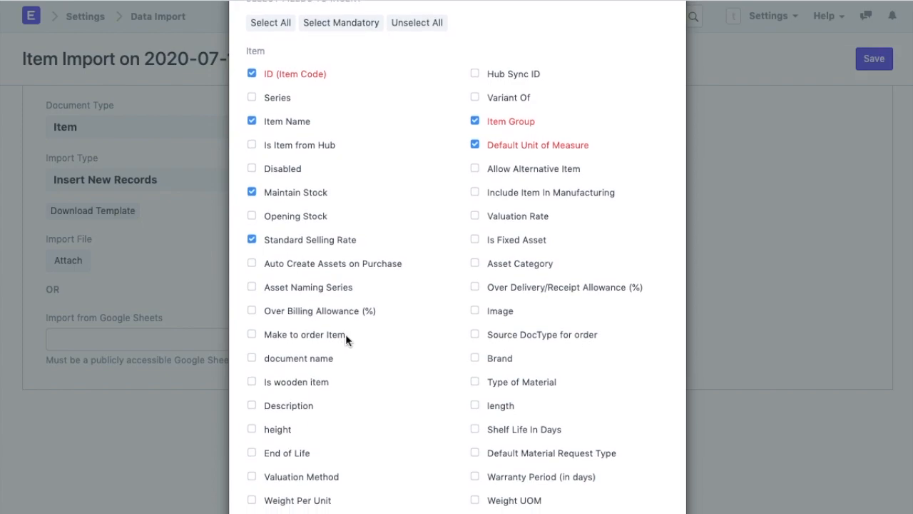
pyautogui.scroll(-3)
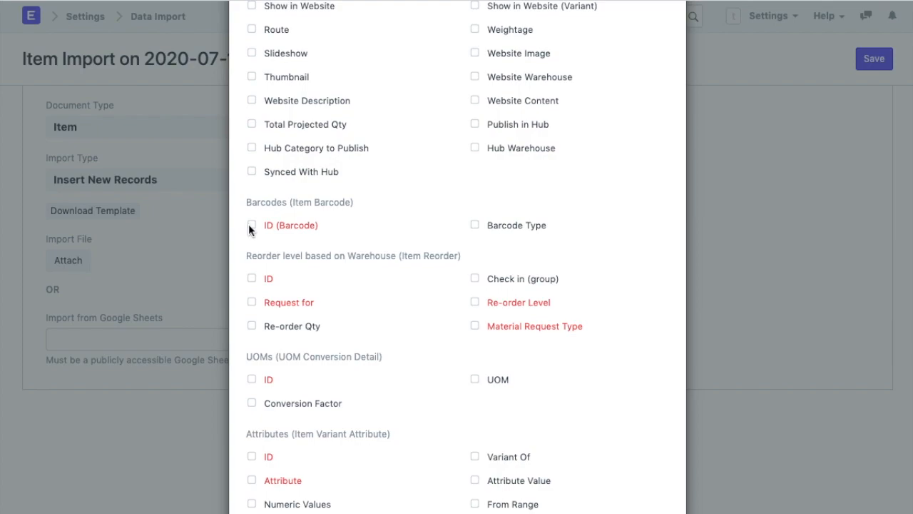
pyautogui.click(251, 226)
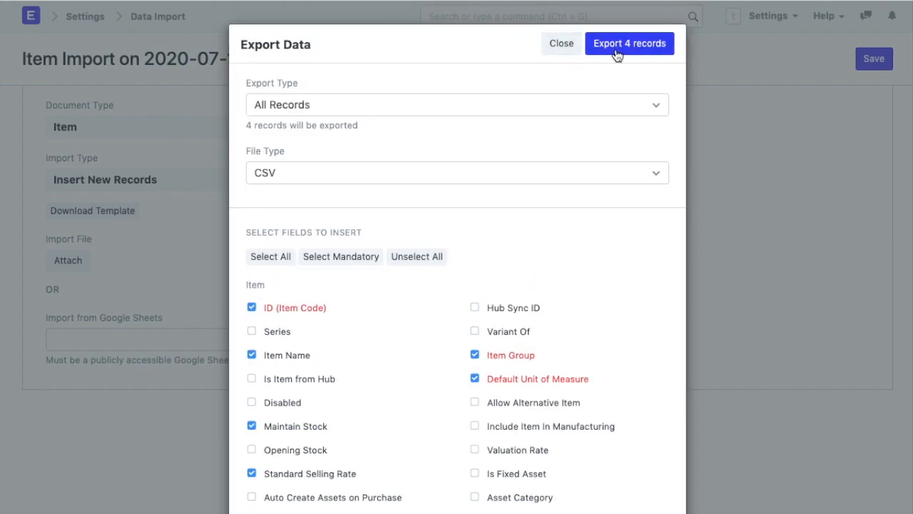
pyautogui.scroll(-3)
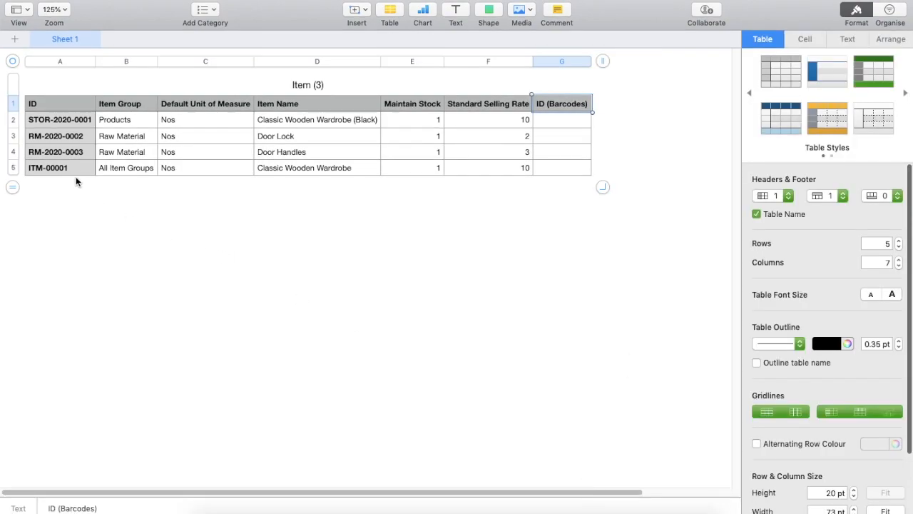
pyautogui.moveTo(45, 175)
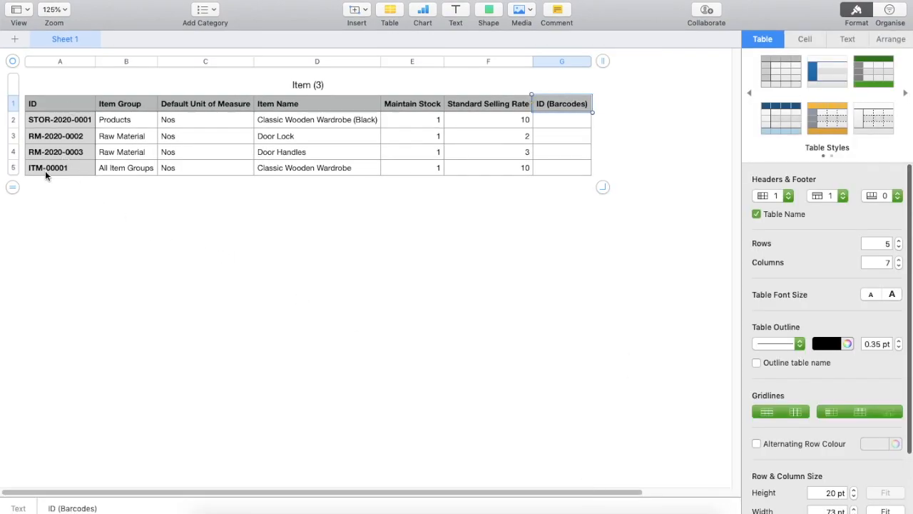
# Add new item rows with names such as Sofa Set and Repair.
pyautogui.click(60, 167)
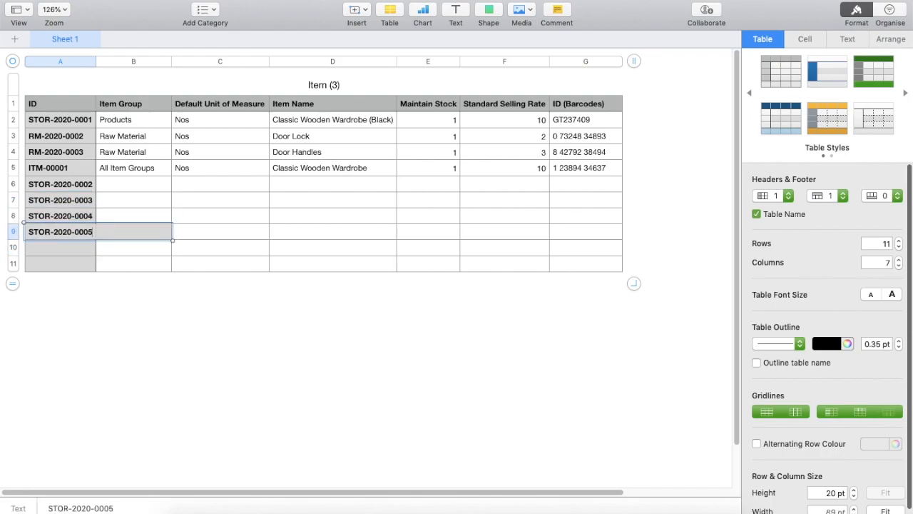
pyautogui.write('Sofa Set')
pyautogui.click(333, 231)
pyautogui.write('Pl')
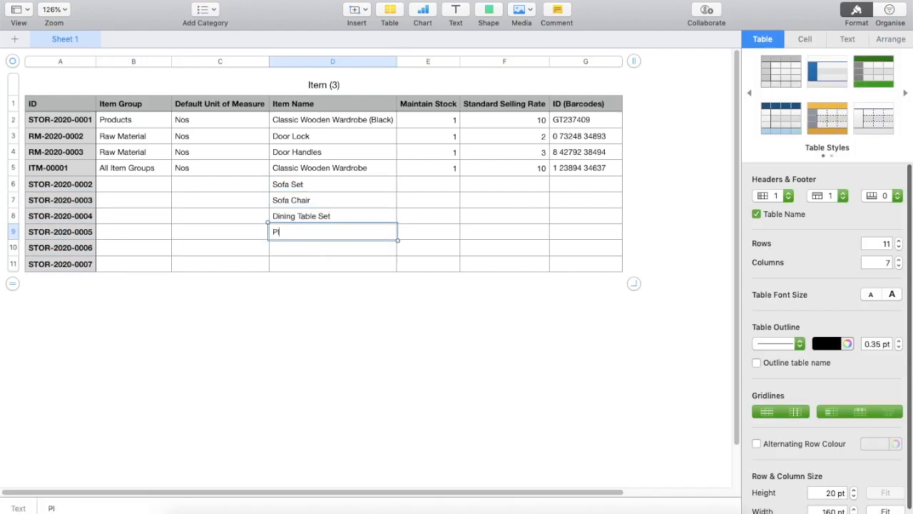
pyautogui.write('Repairing service')
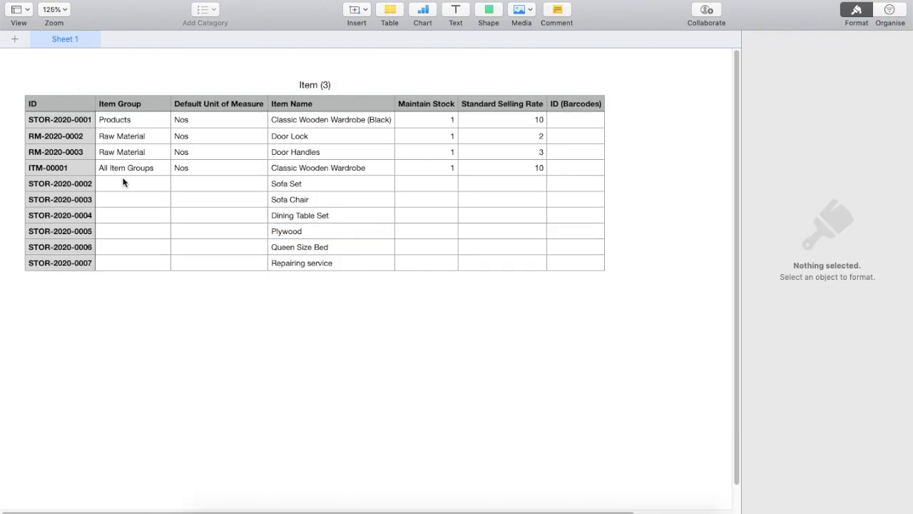
# Fill the item groups Sub-Assembly, Products and Service for the new items.
pyautogui.click(133, 183)
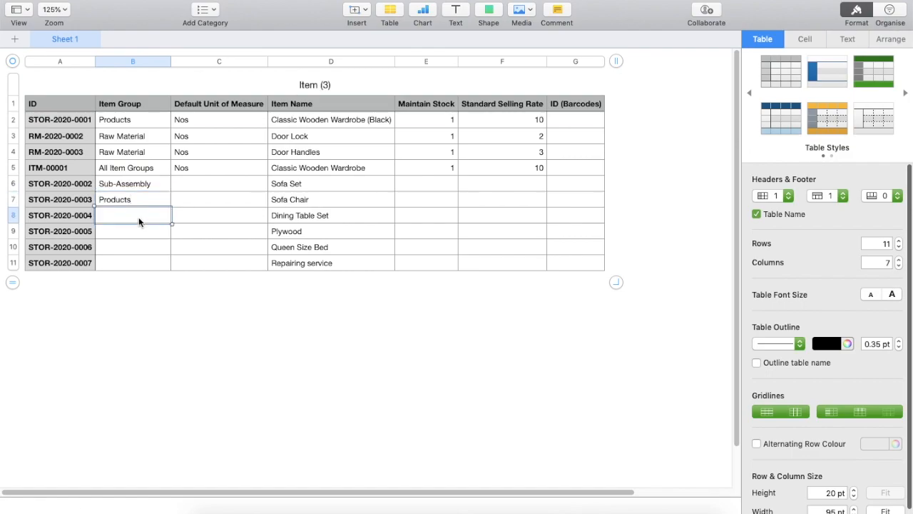
pyautogui.write('Sub-Assembly')
pyautogui.click(132, 231)
pyautogui.write('Raw Material')
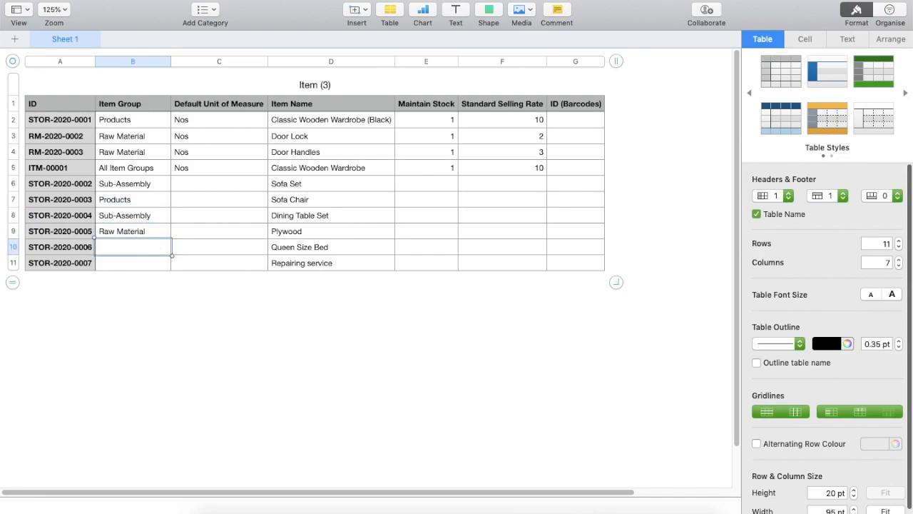
pyautogui.write('Products')
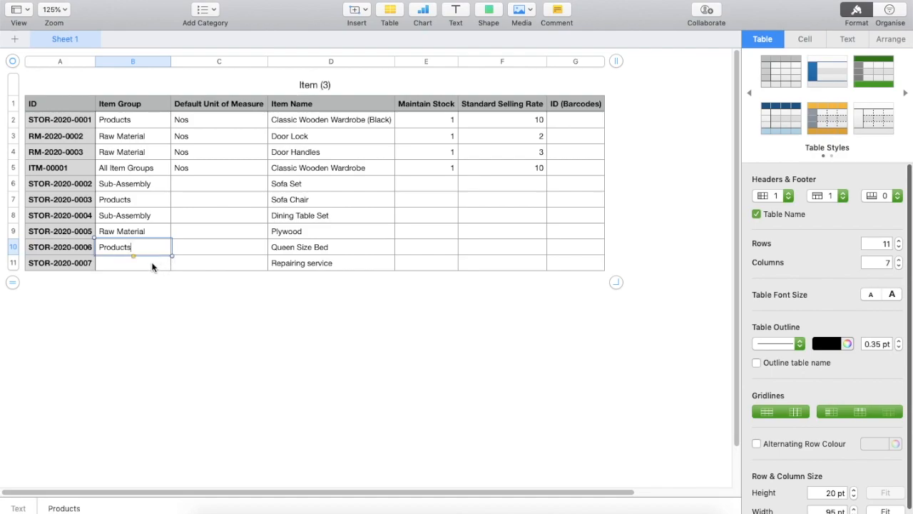
pyautogui.write('Service')
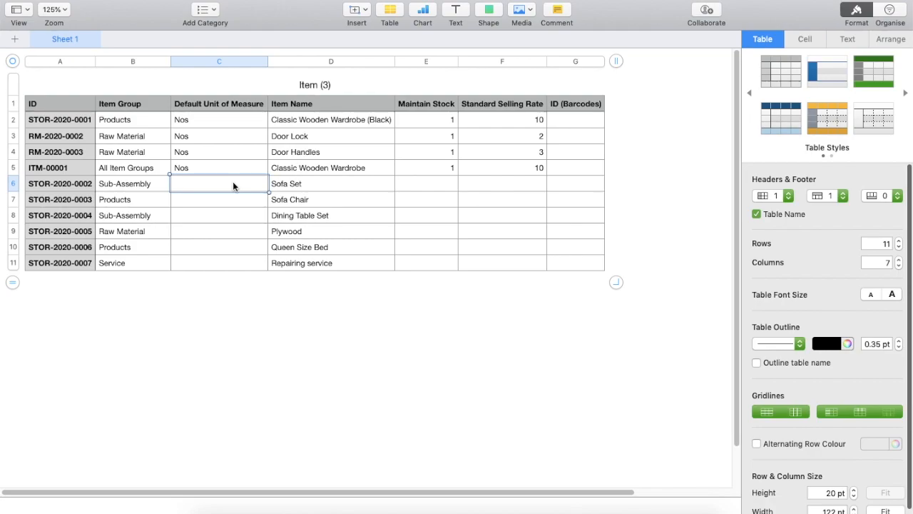
# Set the default unit of measure of the new items to Nos.
pyautogui.write('No')
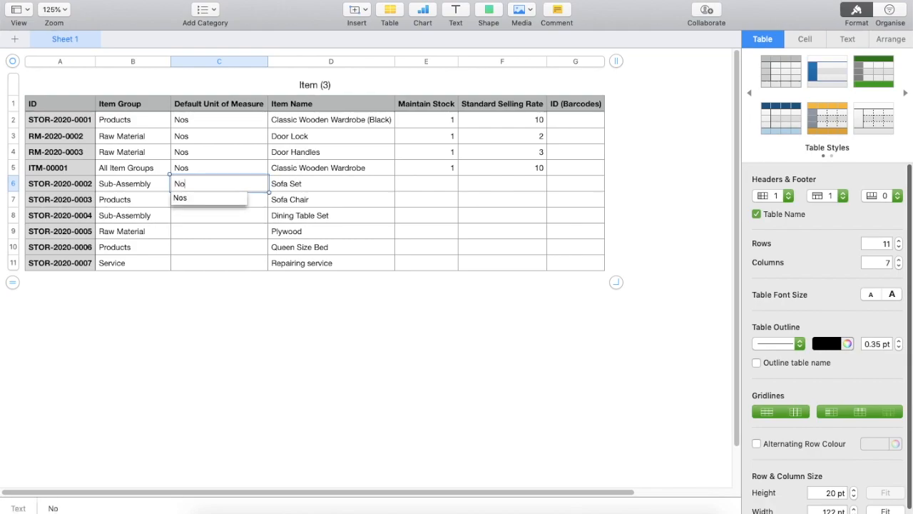
pyautogui.click(220, 200)
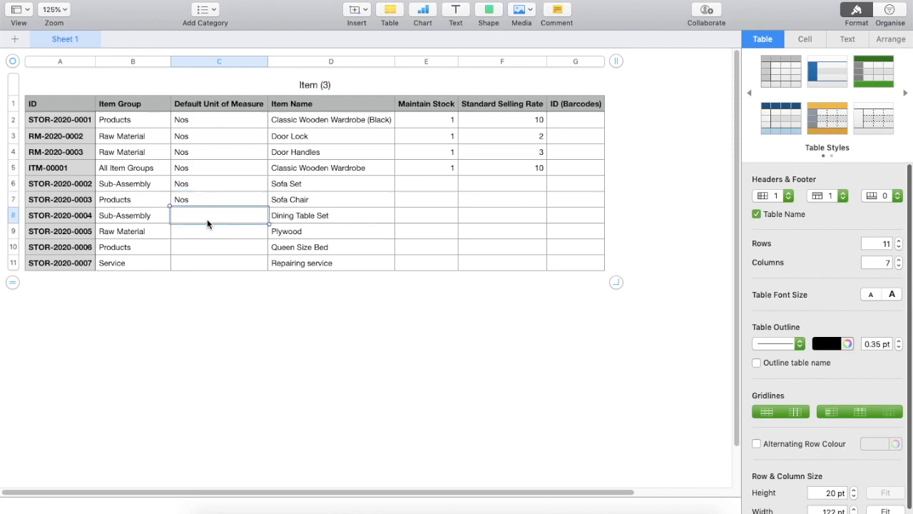
pyautogui.write('Nos')
pyautogui.click(220, 231)
pyautogui.write('Square Foot')
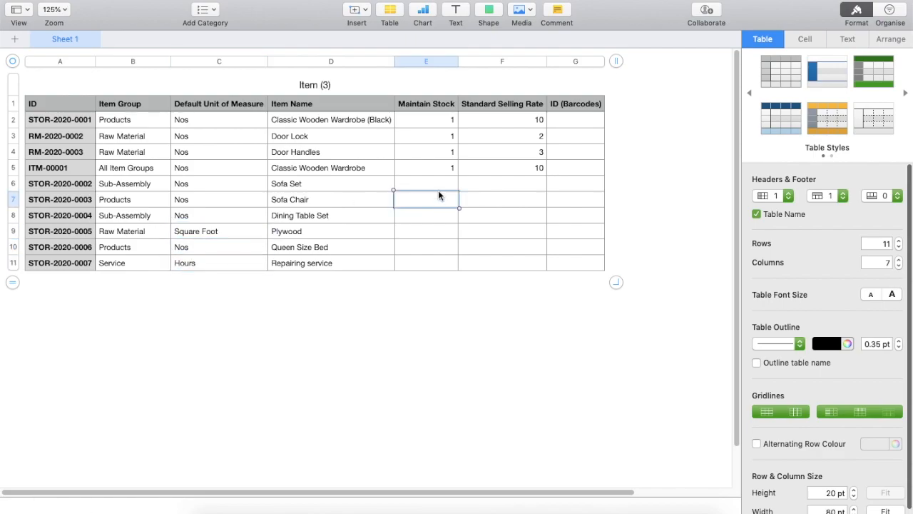
# Fill Maintain Stock flags and Standard Selling Rate values for the new items.
pyautogui.click(425, 183)
pyautogui.write('1')
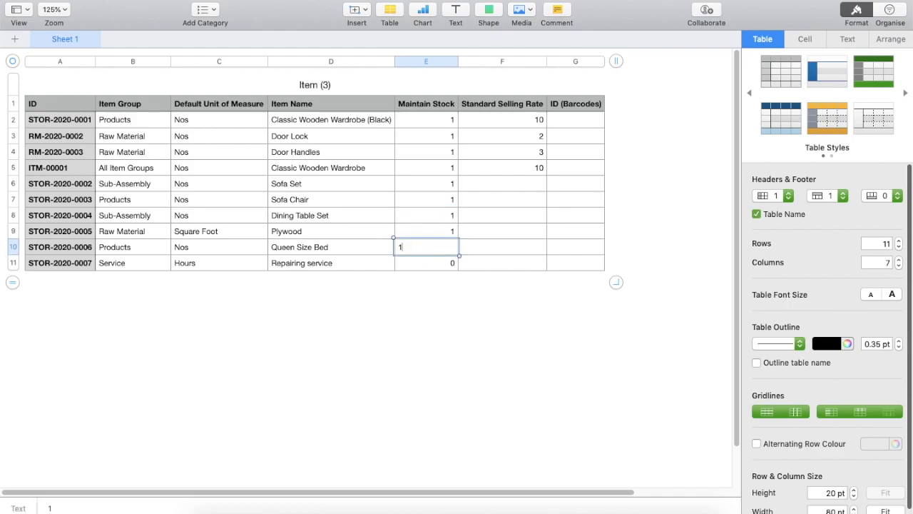
pyautogui.click(502, 183)
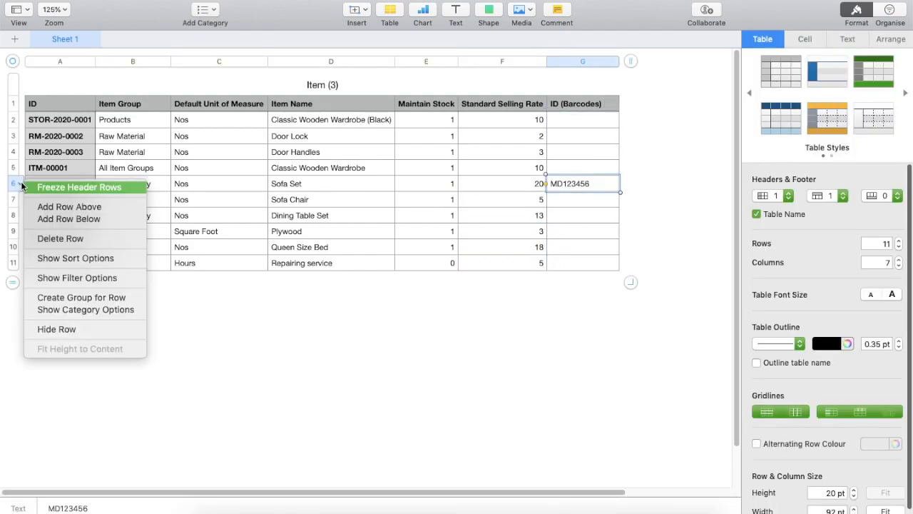
# Add two barcode rows under Sofa Set with codes CX468924 and 2093 57892.
pyautogui.click(69, 219)
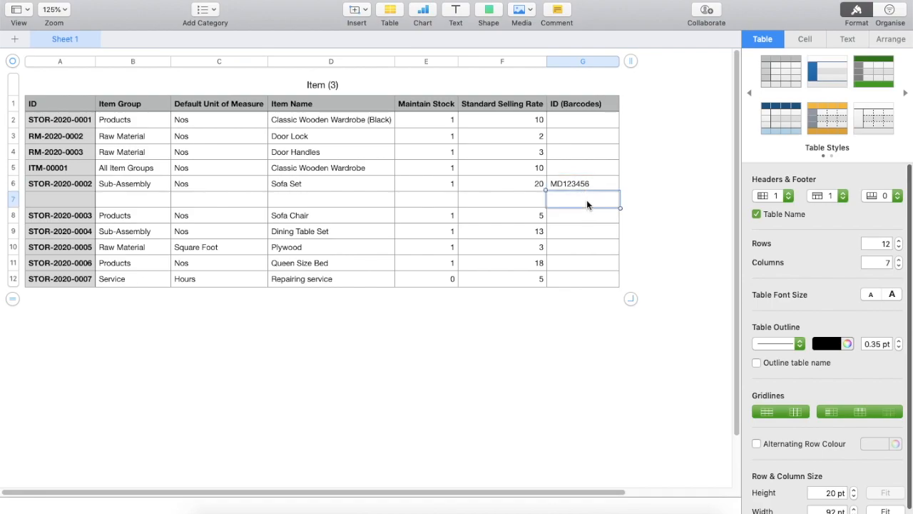
pyautogui.write('CX468924')
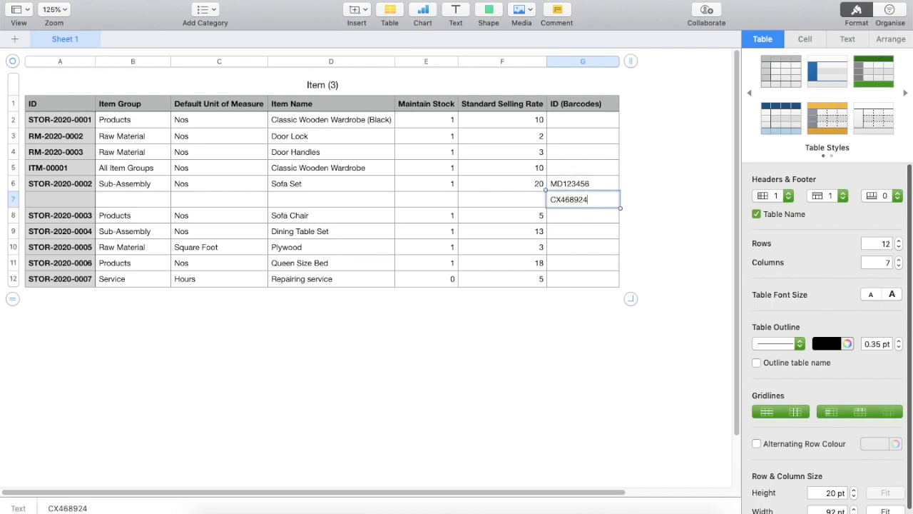
pyautogui.rightClick(13, 198)
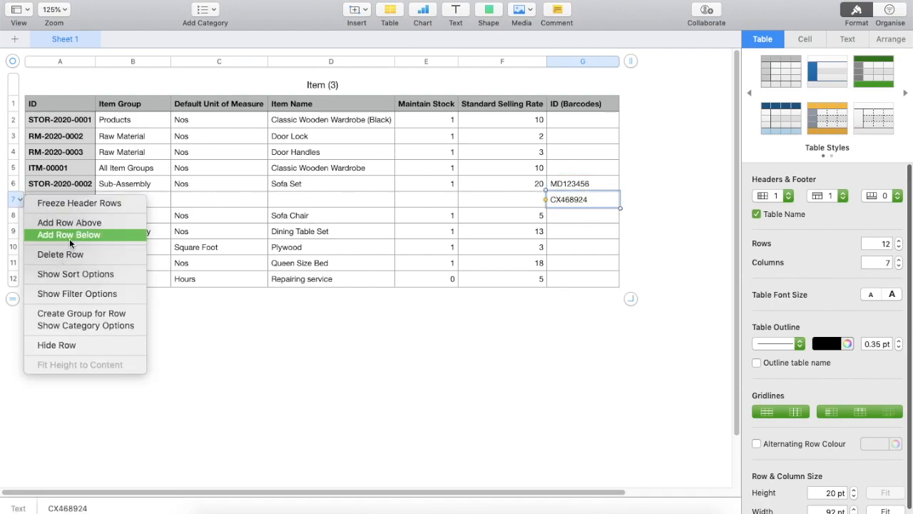
pyautogui.click(68, 234)
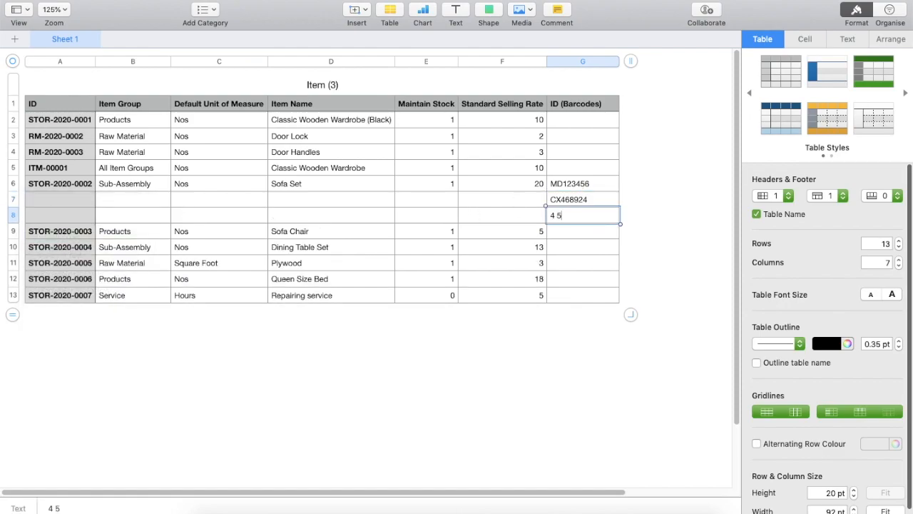
pyautogui.write('2093 57892')
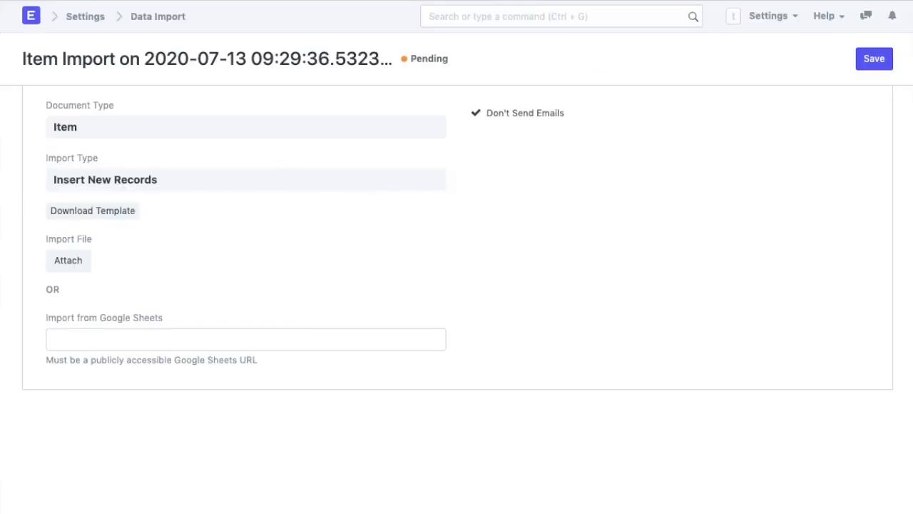
# Attach and upload the edited Item Import CSV, then review its missing item group and unit errors.
pyautogui.click(68, 260)
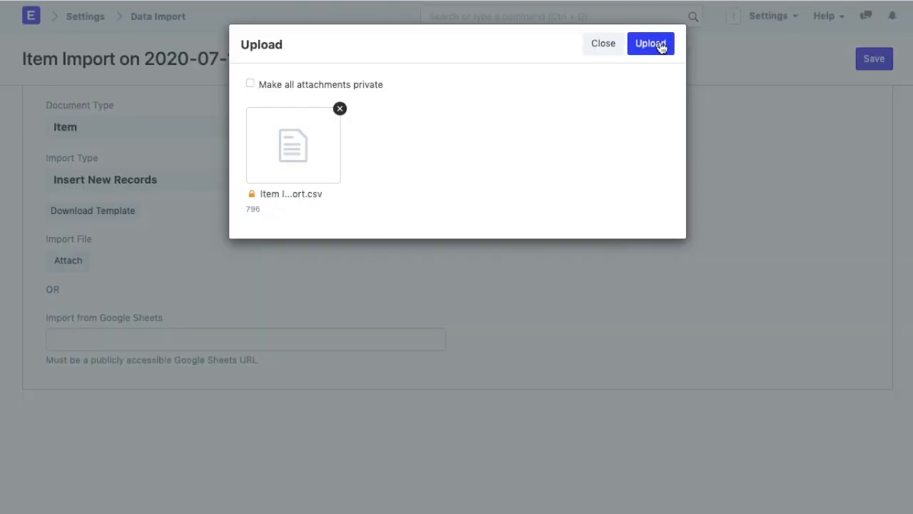
pyautogui.click(650, 43)
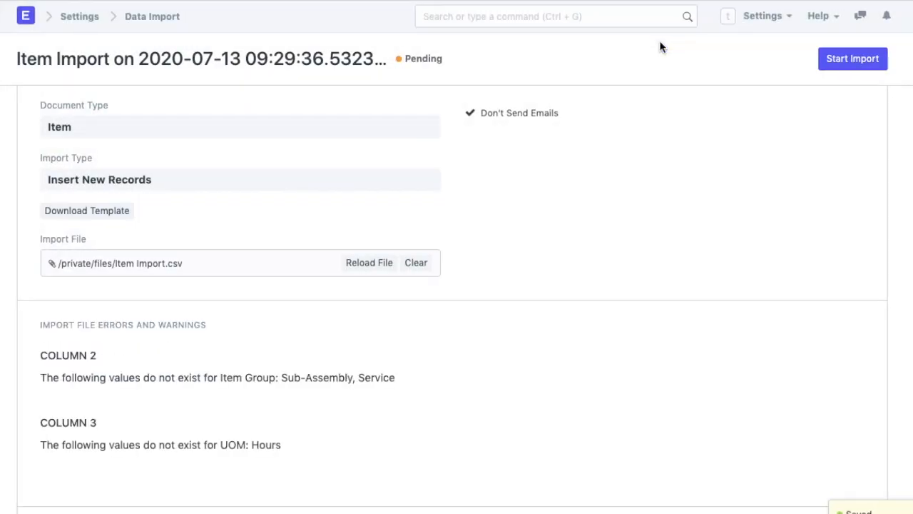
pyautogui.moveTo(678, 242)
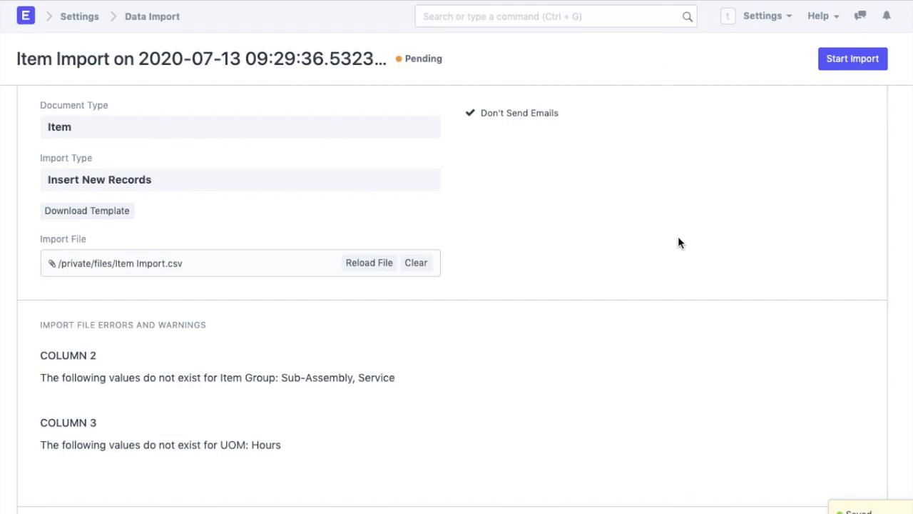
pyautogui.scroll(-3)
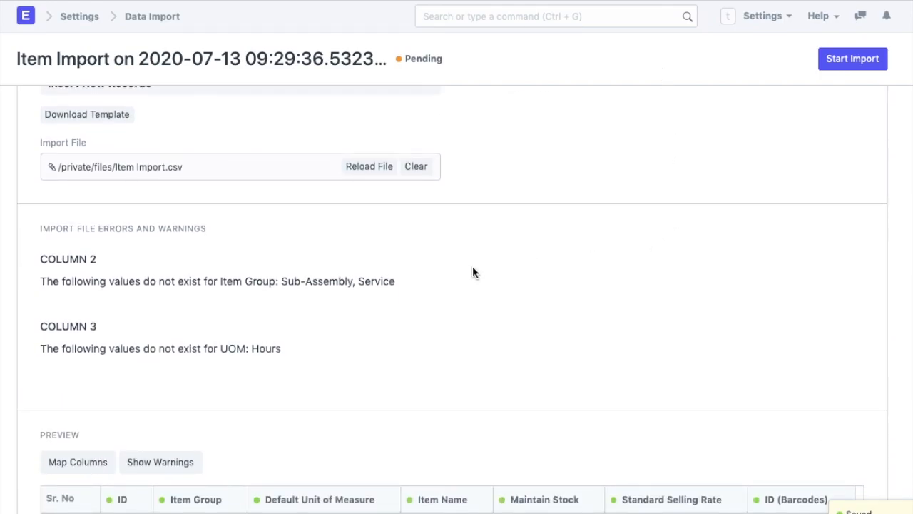
pyautogui.moveTo(143, 242)
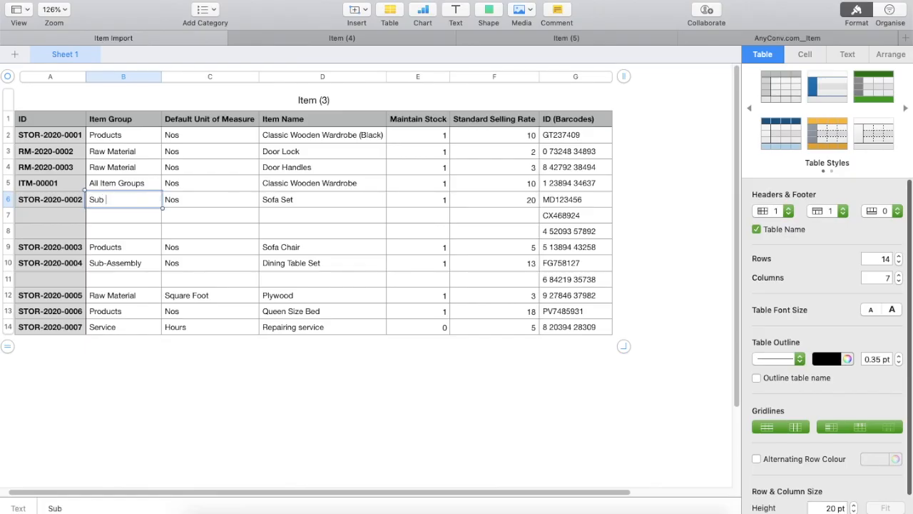
# Correct Item Group cells to Sub Assemblies and upload the re-exported item CSV.
pyautogui.write('Sub Assemblie')
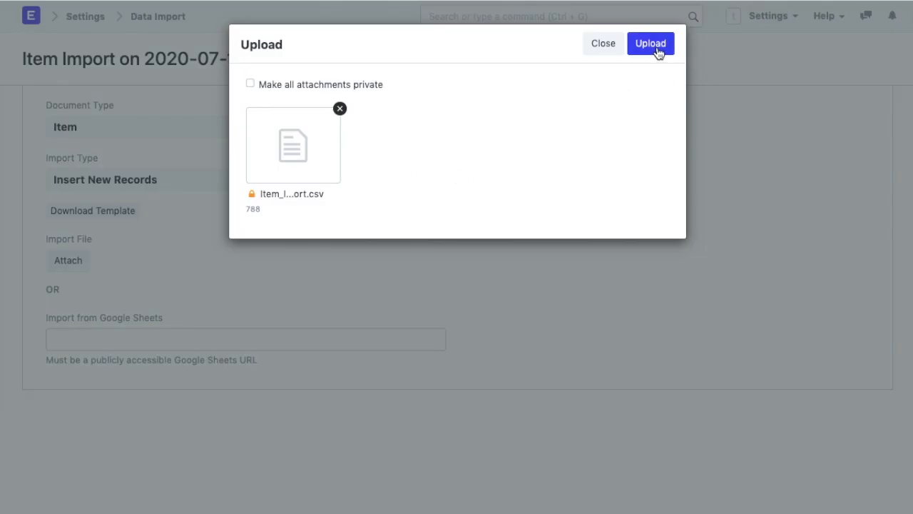
pyautogui.click(650, 43)
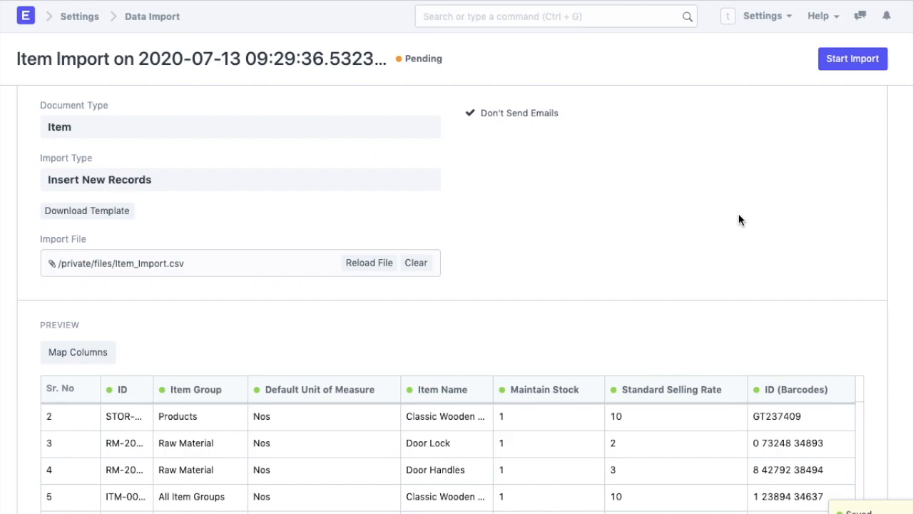
pyautogui.scroll(-3)
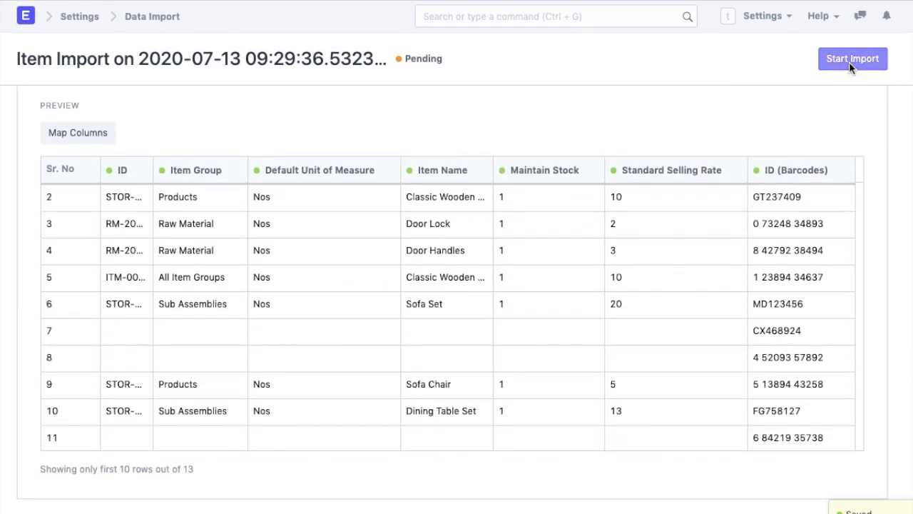
# Run the import; new items succeed, four existing items fail as duplicates in the log.
pyautogui.click(852, 59)
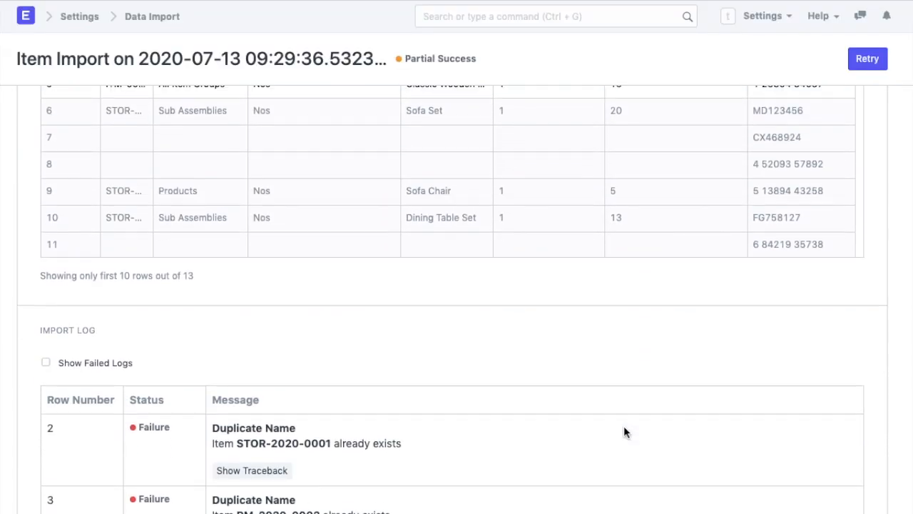
pyautogui.scroll(-3)
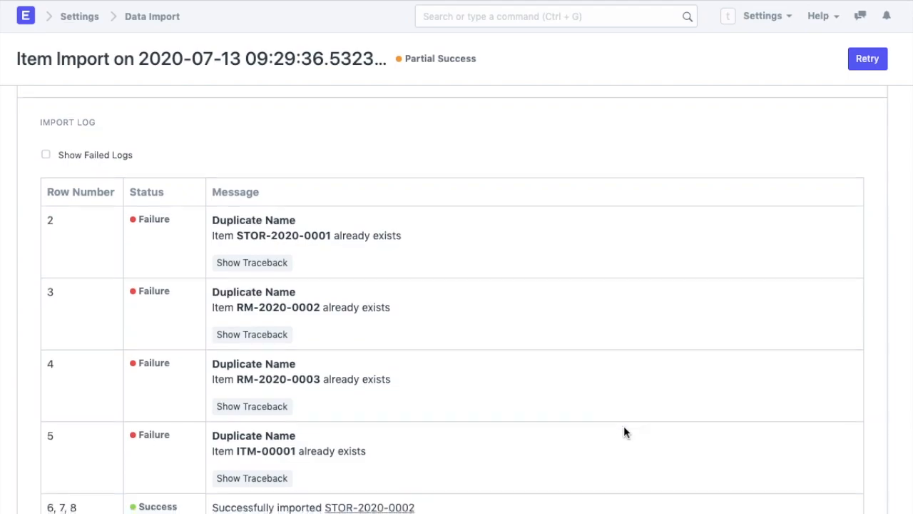
pyautogui.scroll(-3)
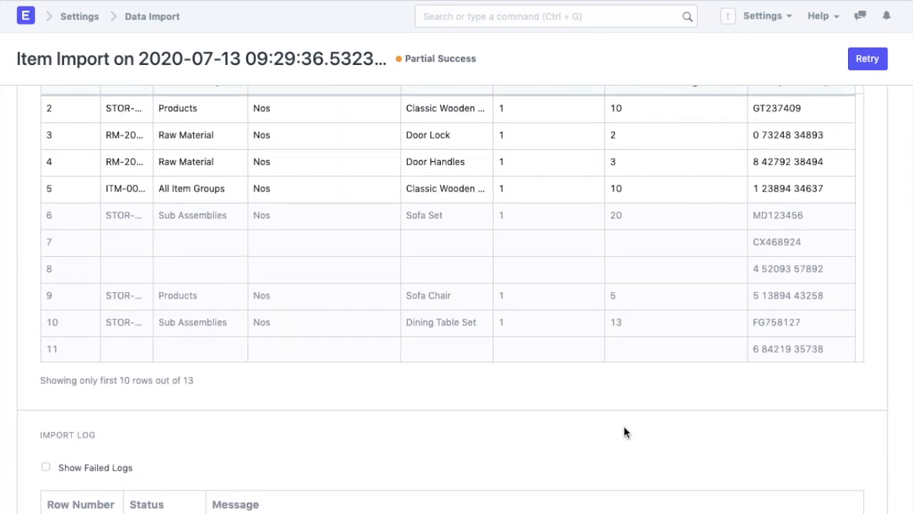
pyautogui.click(151, 16)
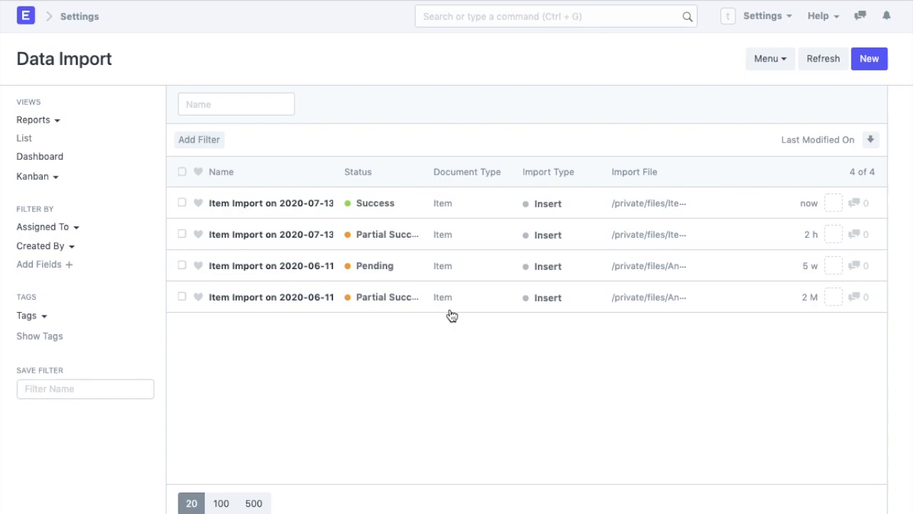
pyautogui.moveTo(445, 301)
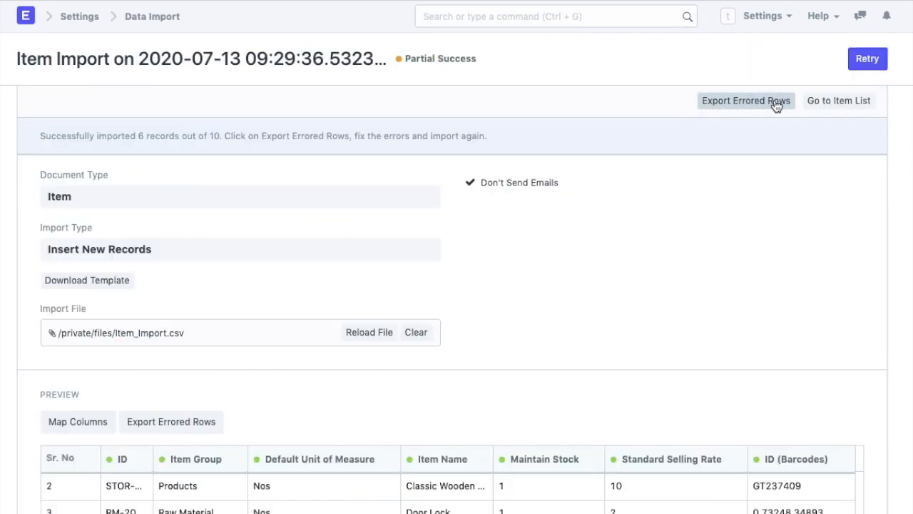
# Review the ten imported items, checking Sofa Chair details and Sofa Set's three barcodes.
pyautogui.click(839, 100)
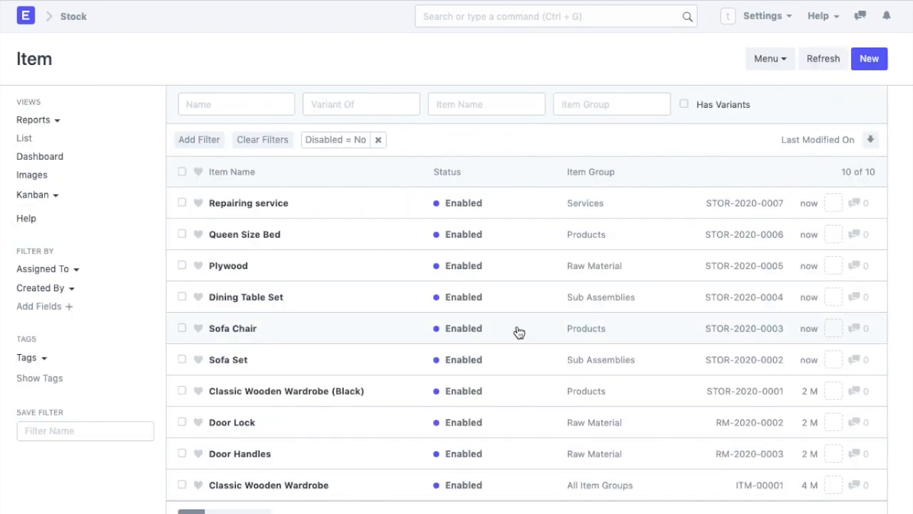
pyautogui.click(233, 328)
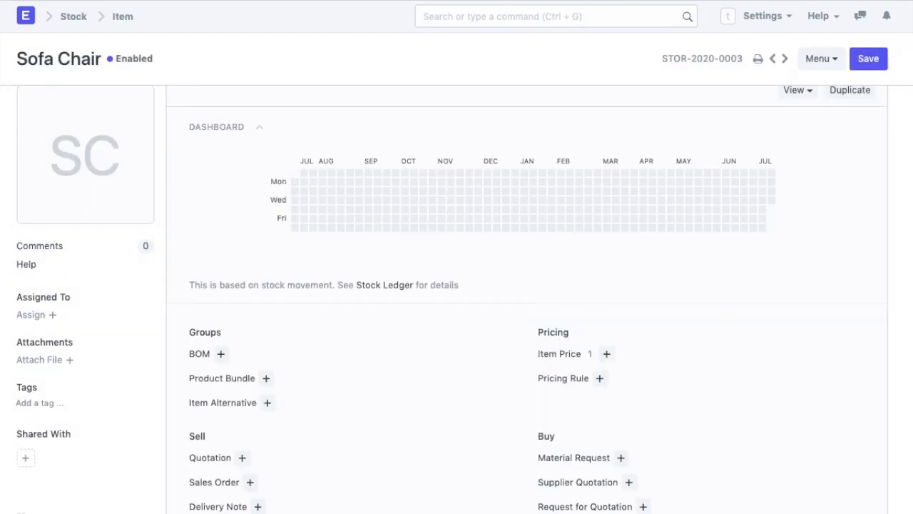
pyautogui.scroll(-3)
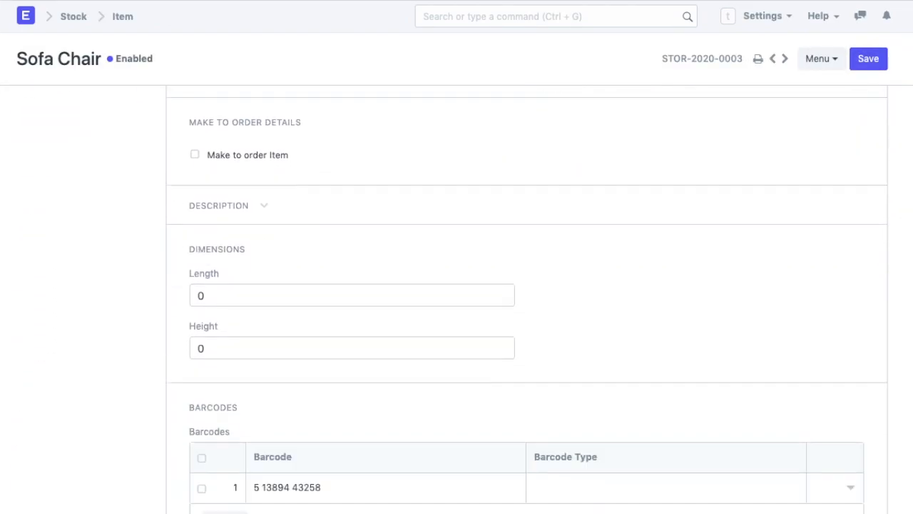
pyautogui.scroll(-3)
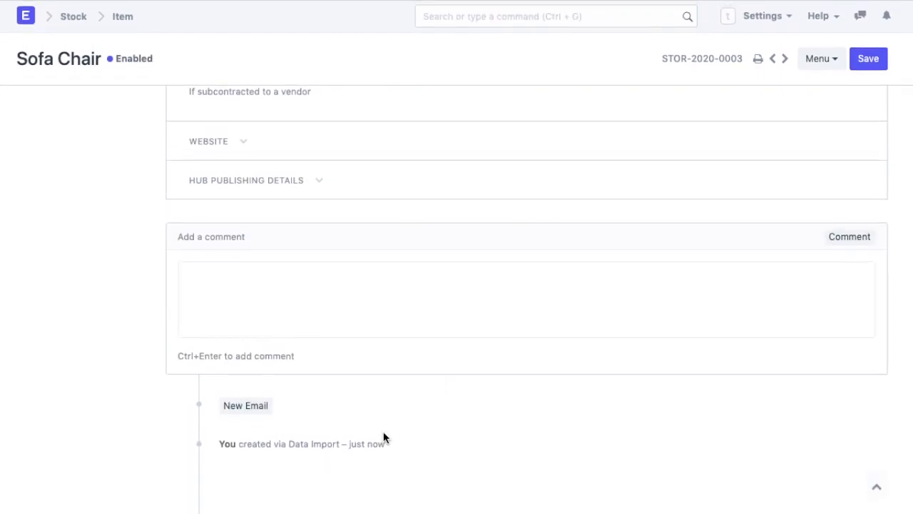
pyautogui.moveTo(304, 464)
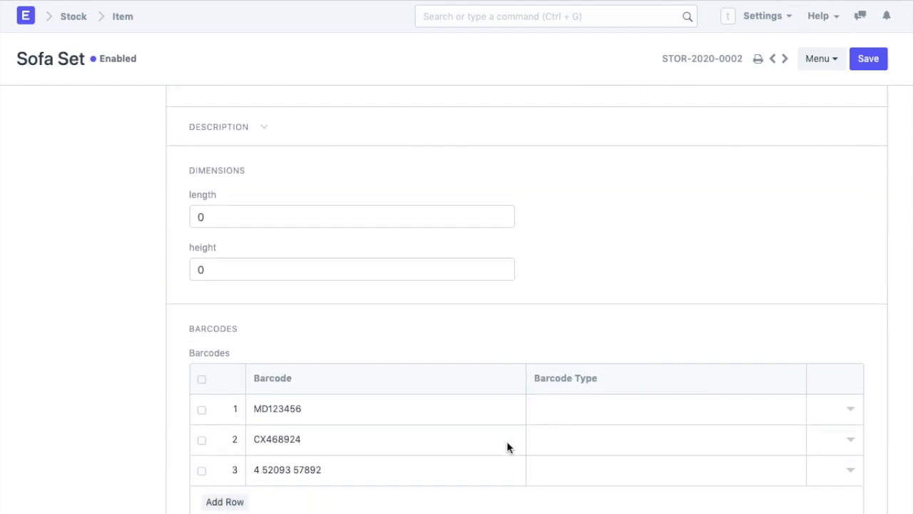
pyautogui.scroll(-3)
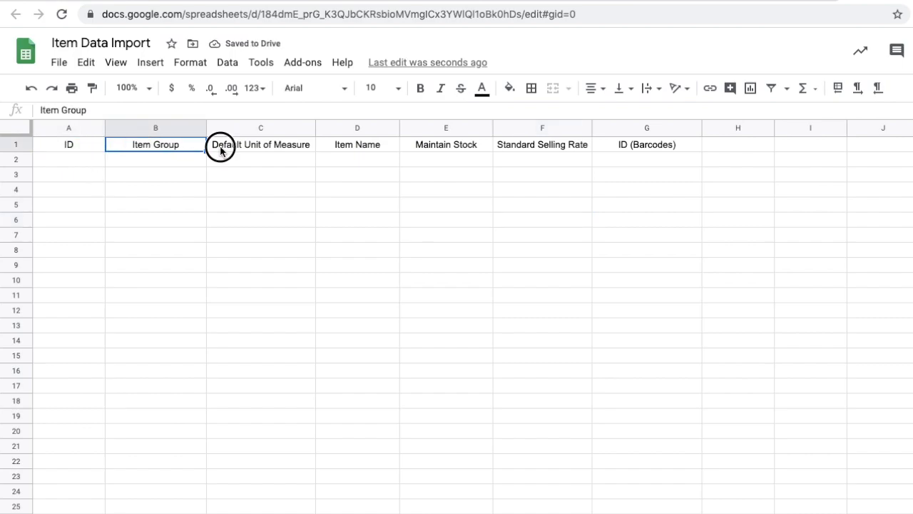
# Add Office Chair and Window Pane rows to the Item Data Import Google Sheet.
pyautogui.click(356, 145)
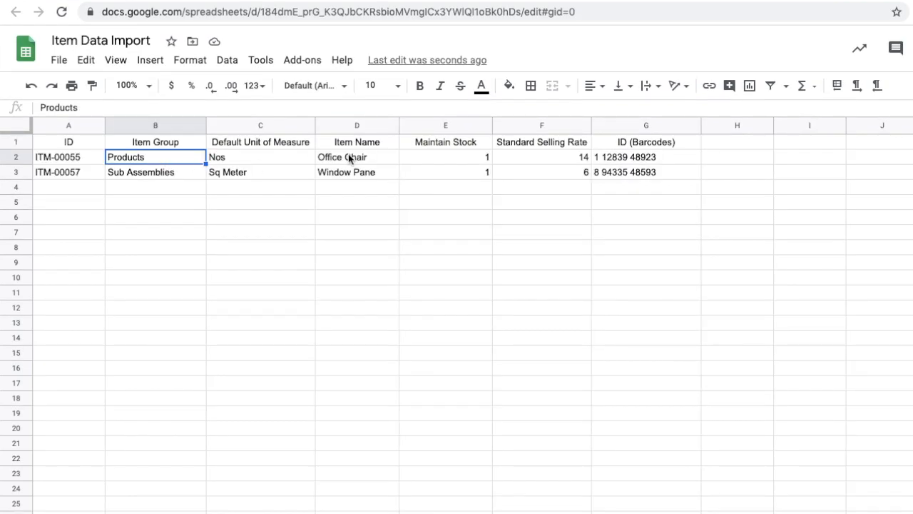
pyautogui.click(357, 171)
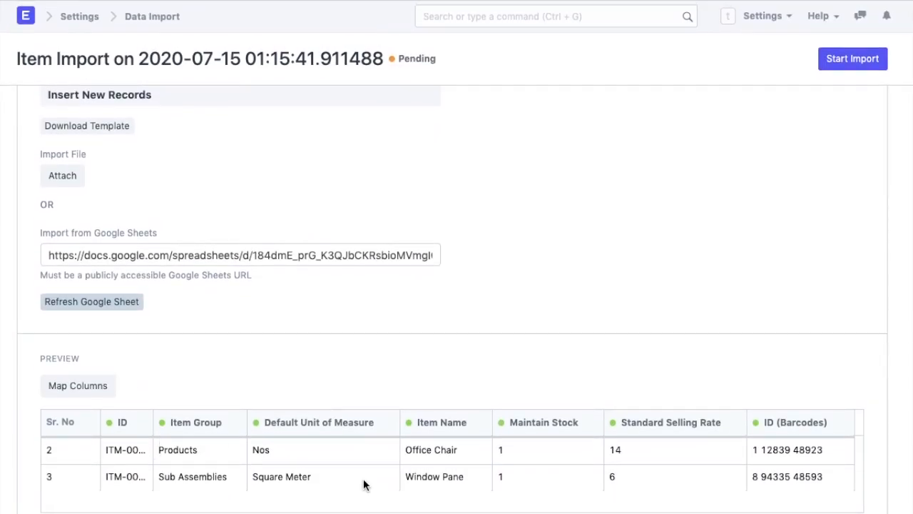
pyautogui.moveTo(839, 155)
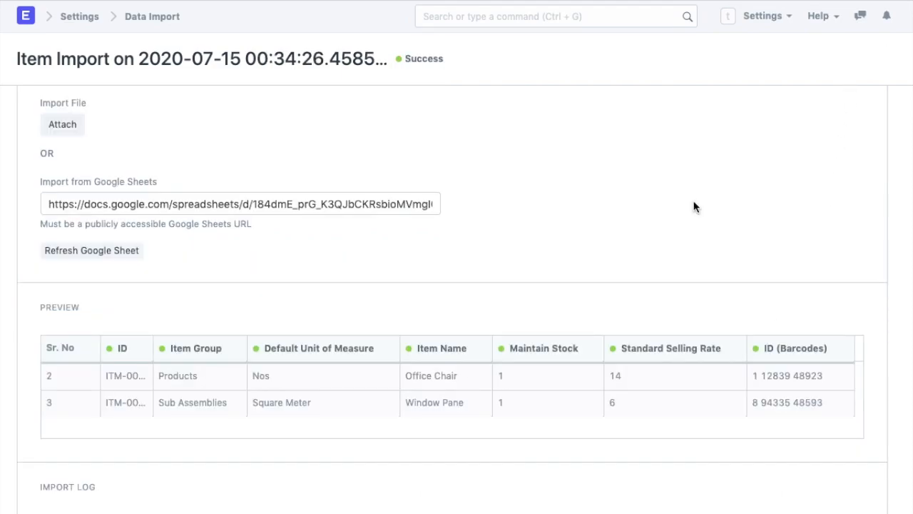
# Import both items from the Google Sheet URL and confirm success in the log.
pyautogui.scroll(-3)
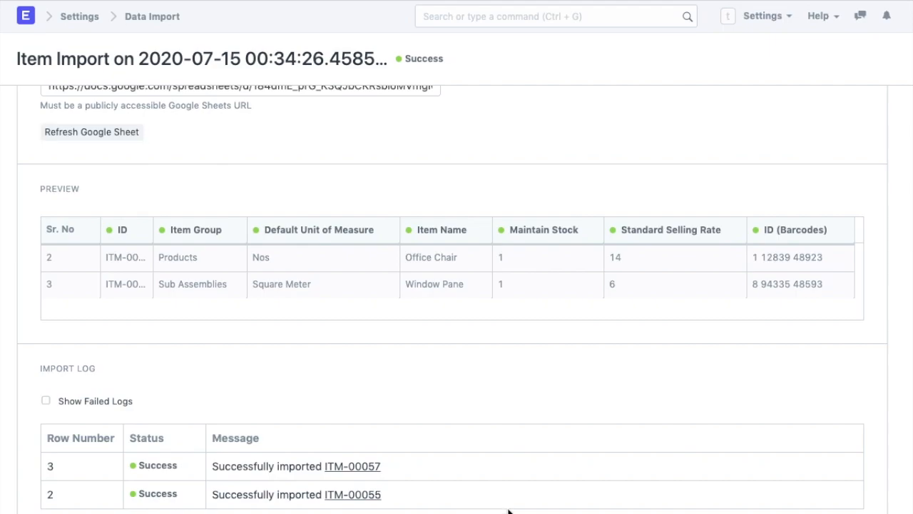
pyautogui.click(152, 16)
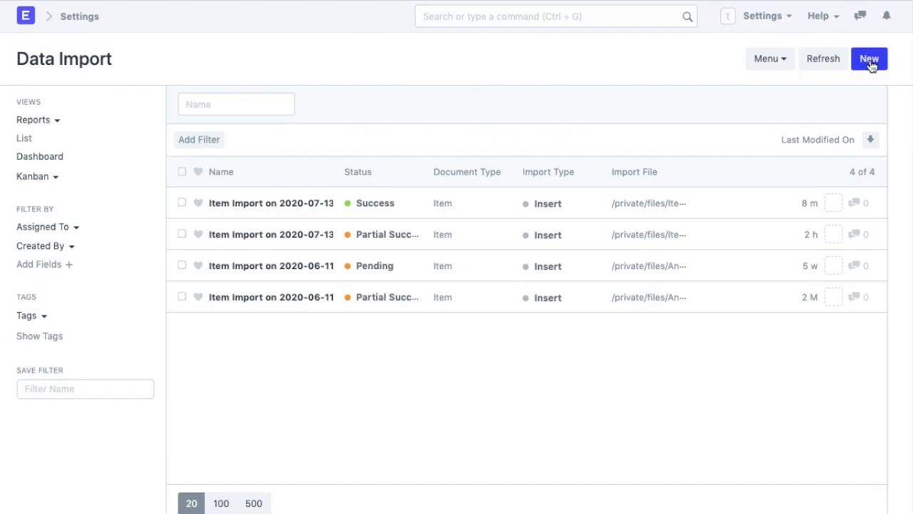
# Start New Data Import 3 and show the Help documentation options.
pyautogui.click(869, 59)
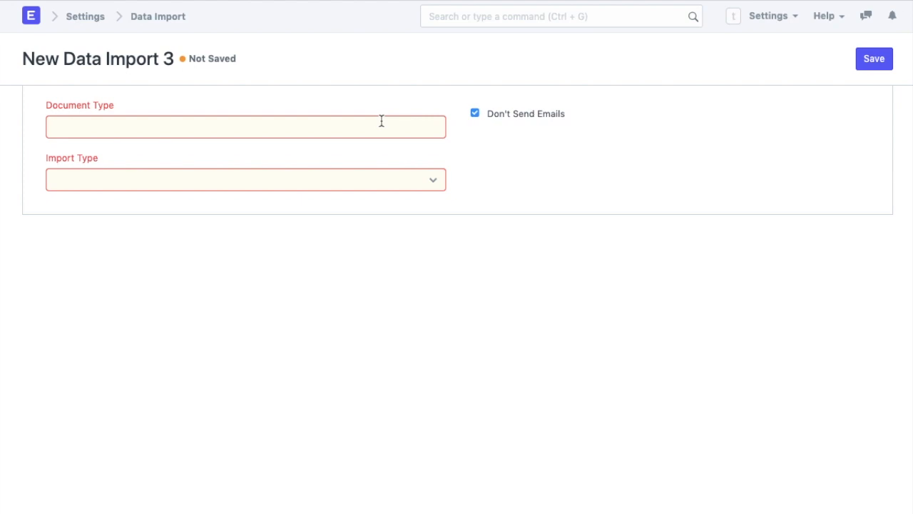
pyautogui.moveTo(627, 113)
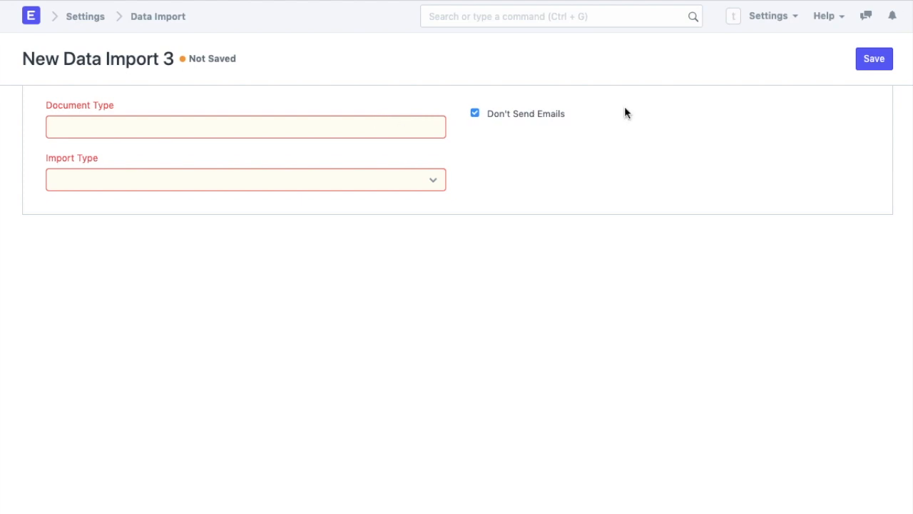
pyautogui.moveTo(828, 17)
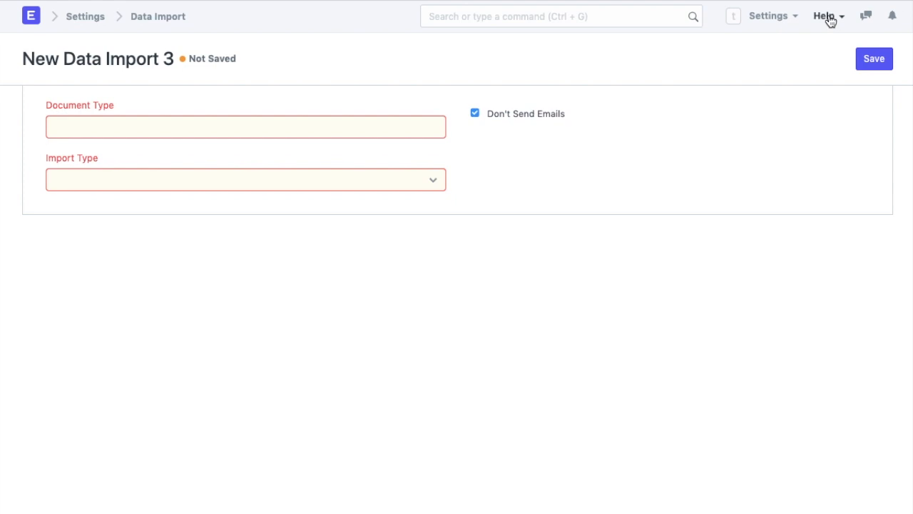
pyautogui.click(825, 16)
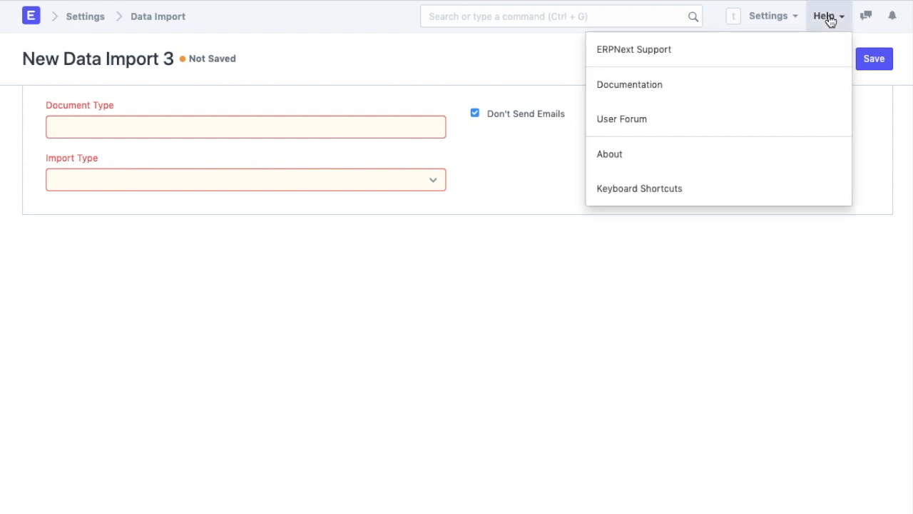
pyautogui.moveTo(766, 79)
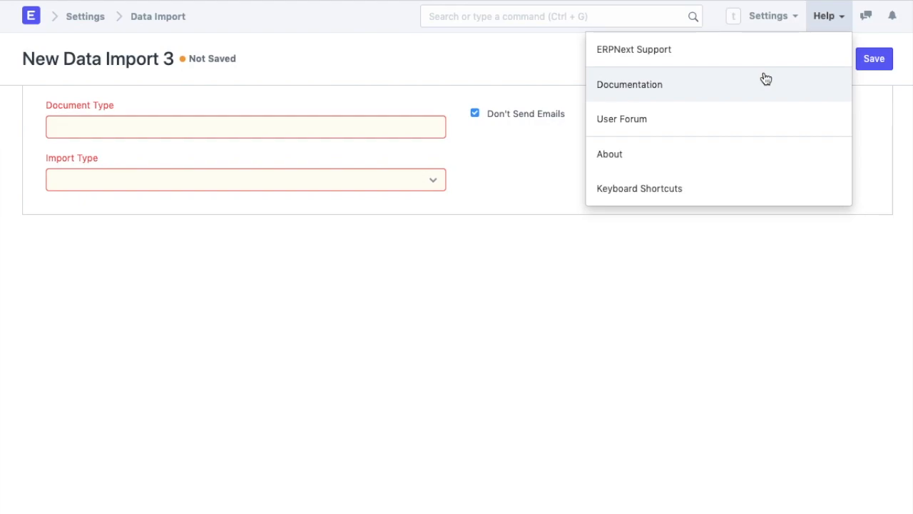
pyautogui.moveTo(769, 80)
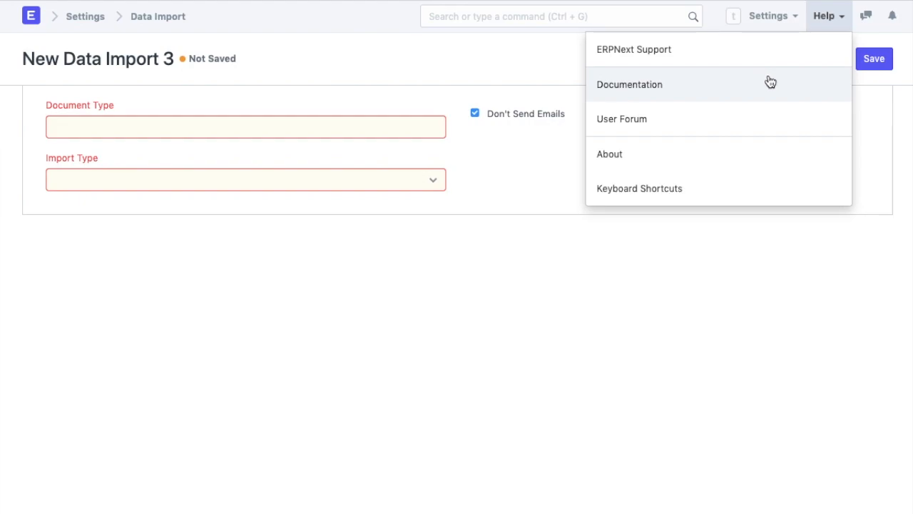